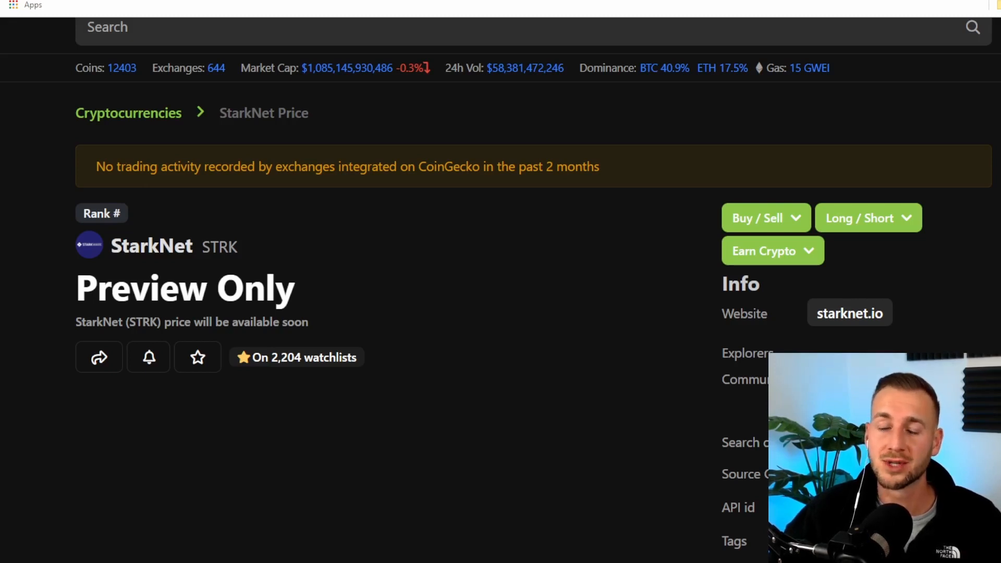
Filter the StarkNet Ecosystem directory to the Wallet category: Argent X, Braavos and Dynamic
left_click(849, 313)
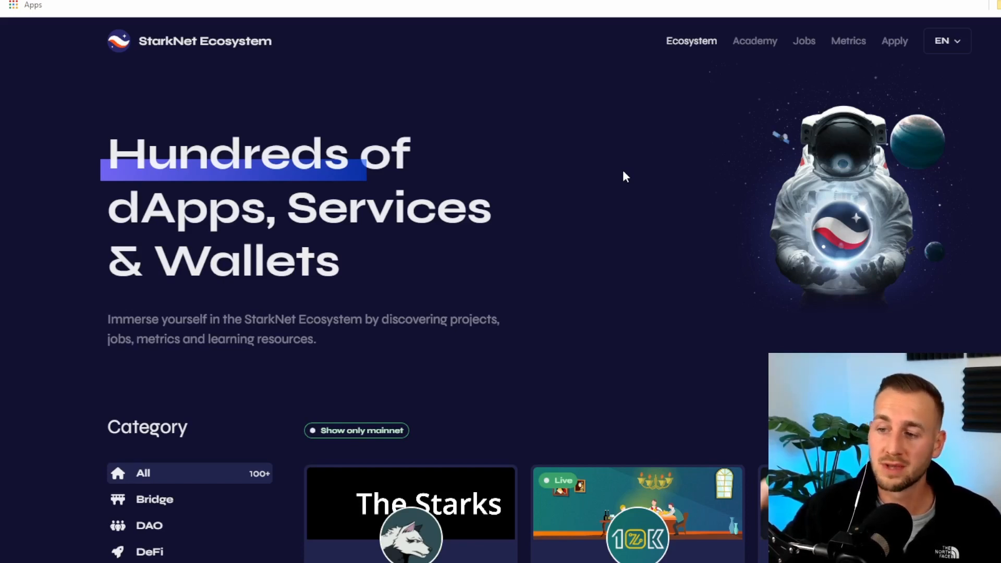
scroll("down", 3)
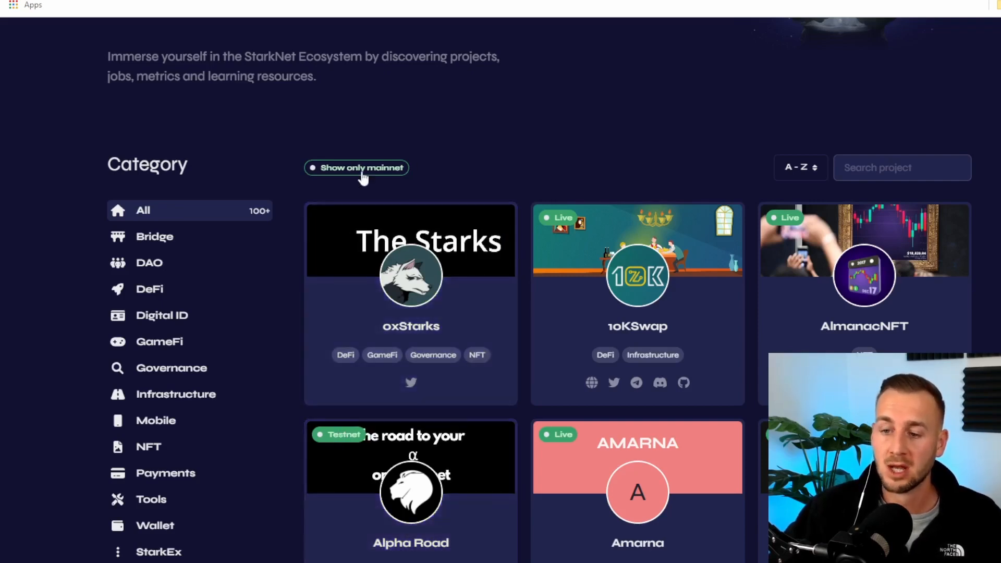
left_click(155, 460)
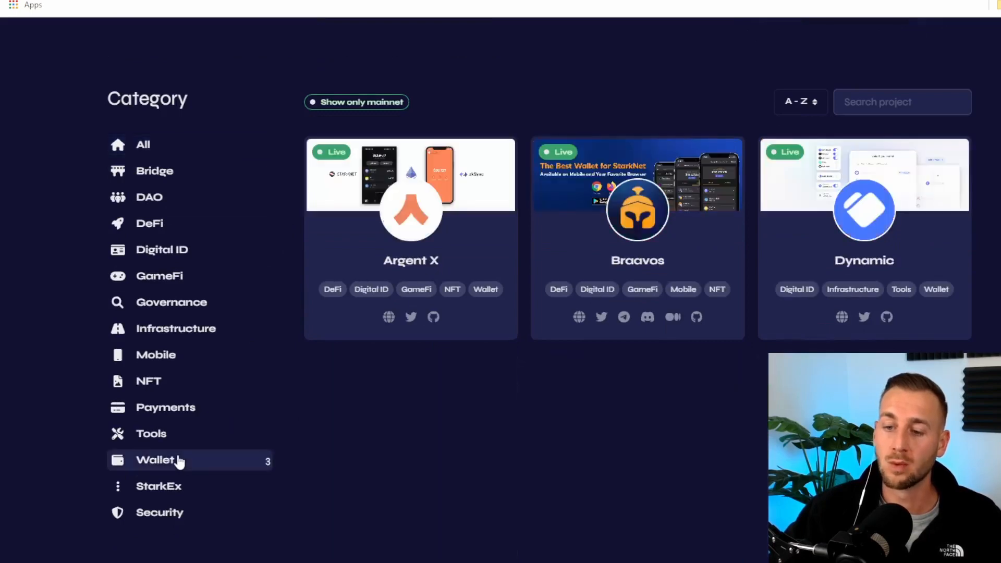
mouse_move(581, 75)
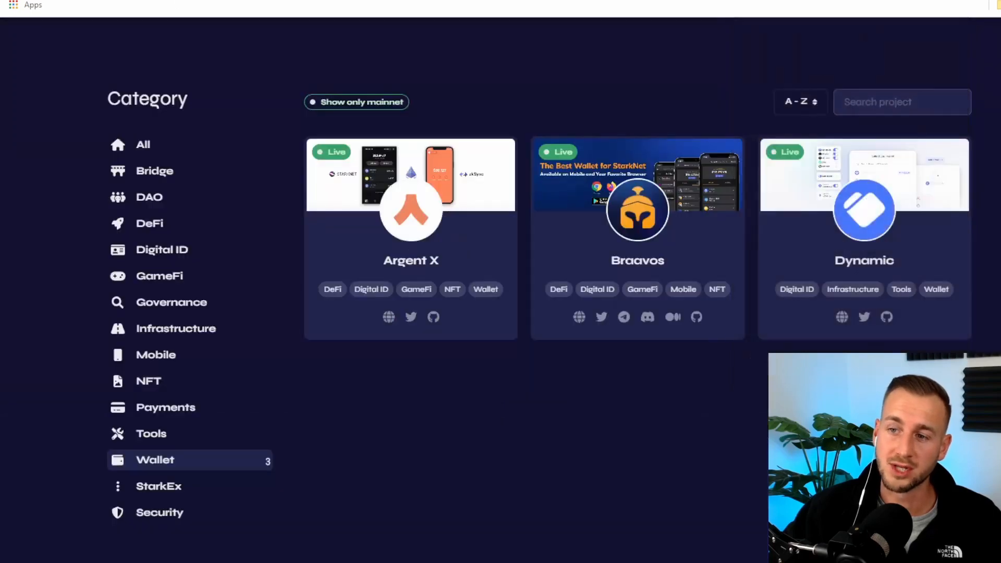
From the Bridge category, connect the StarkNet wallet on StarkGate so ETH balances show
left_click(154, 170)
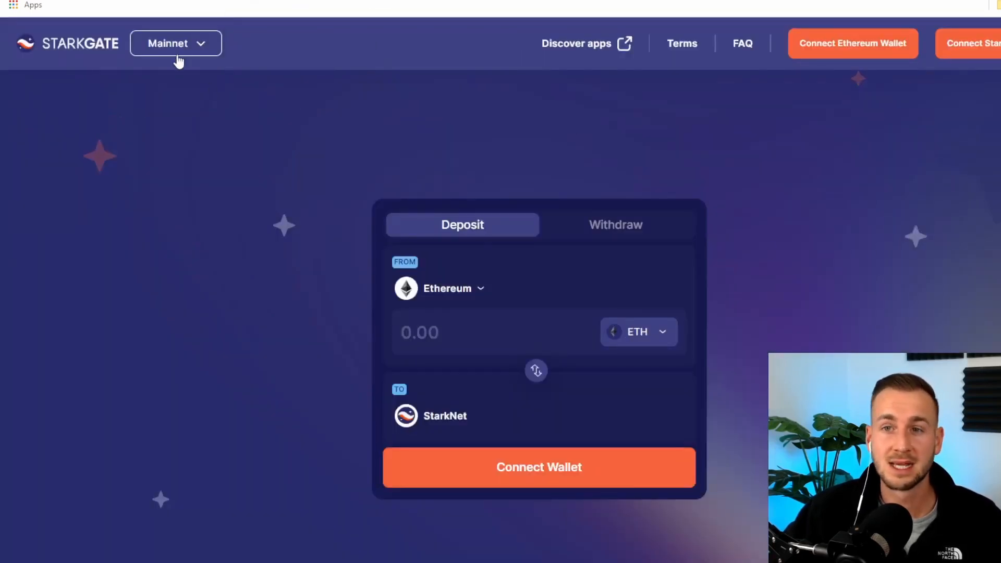
mouse_move(760, 107)
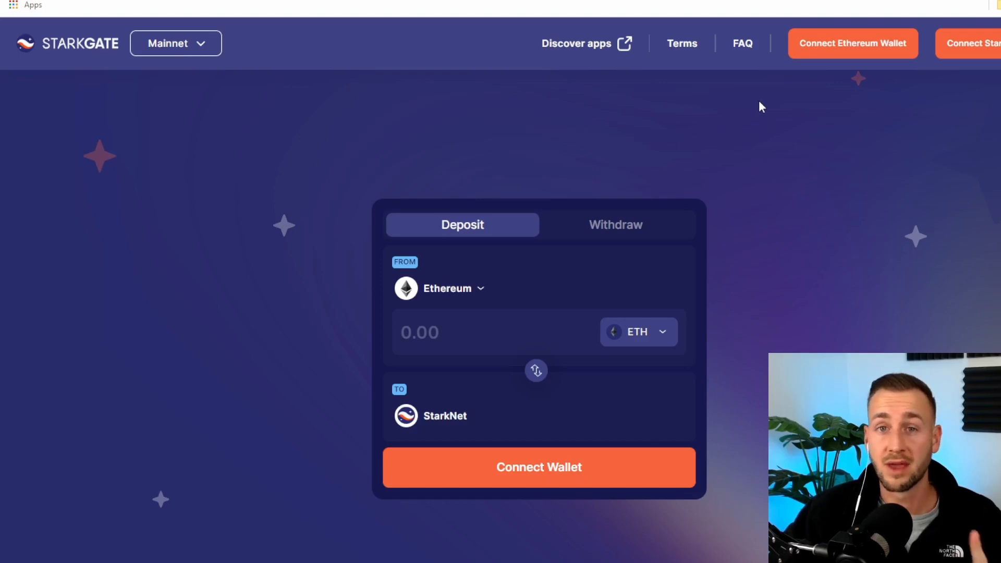
mouse_move(978, 64)
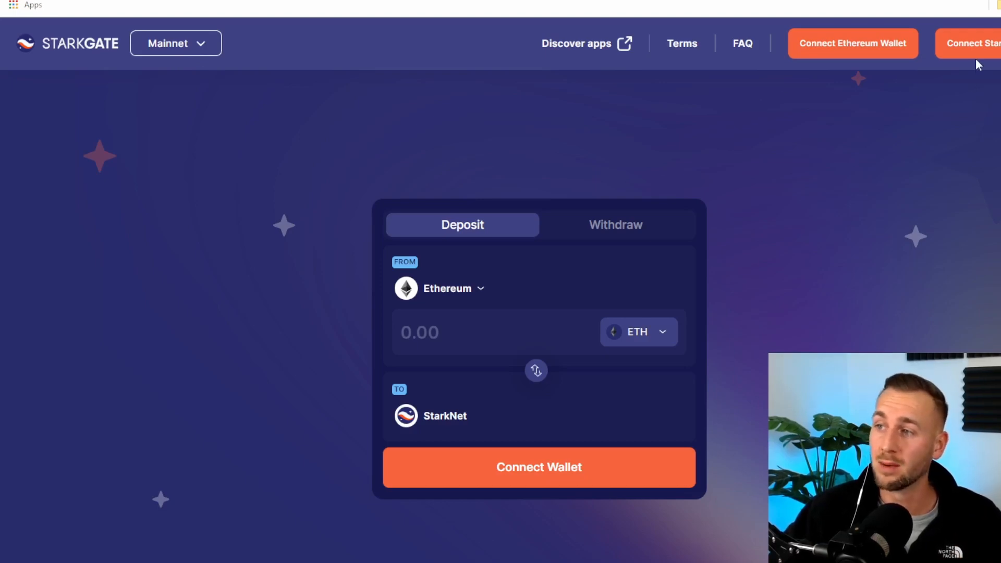
left_click(852, 44)
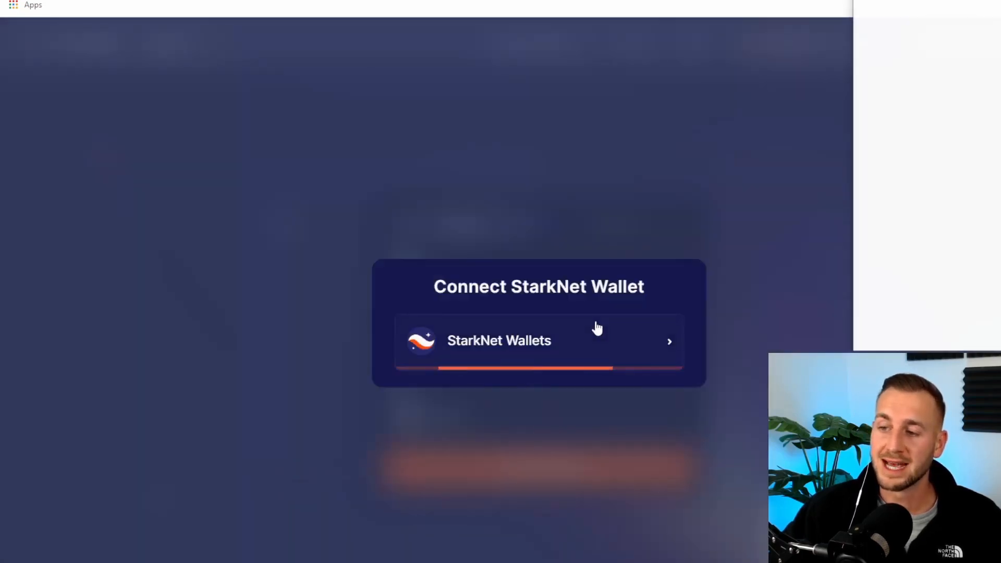
left_click(538, 340)
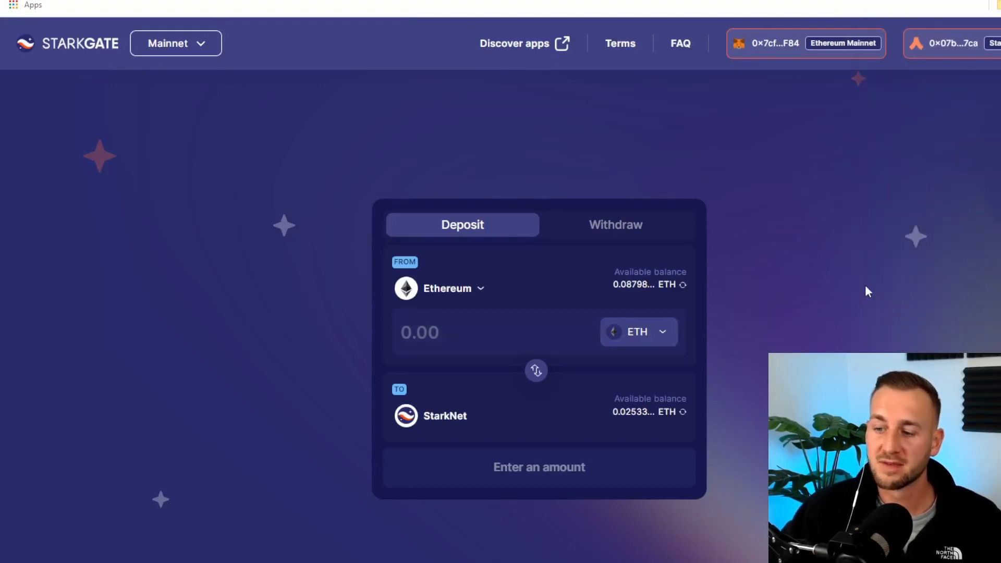
mouse_move(800, 174)
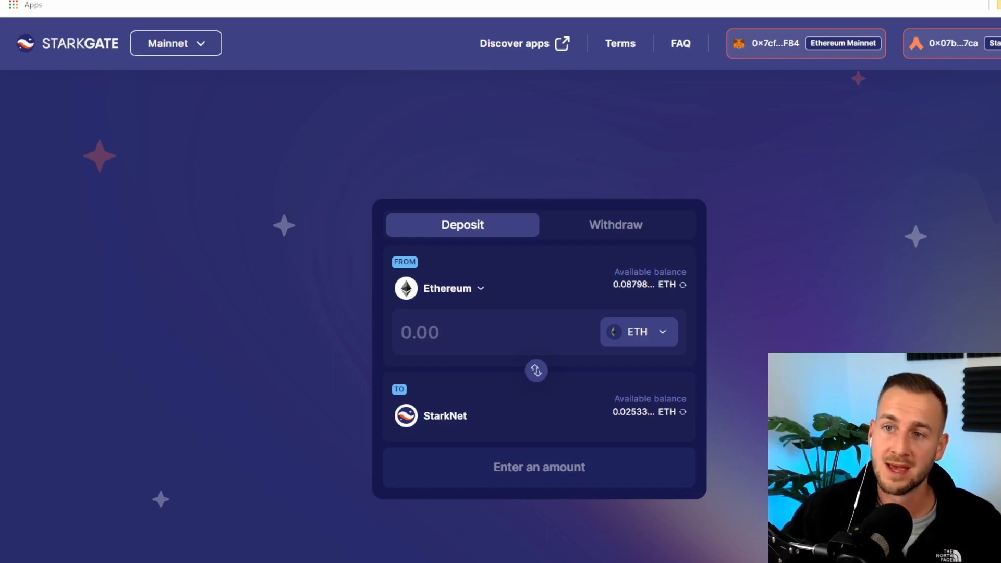
Enter a 0.02 ETH deposit from Ethereum to StarkNet on StarkGate and submit the transfer
left_click(514, 44)
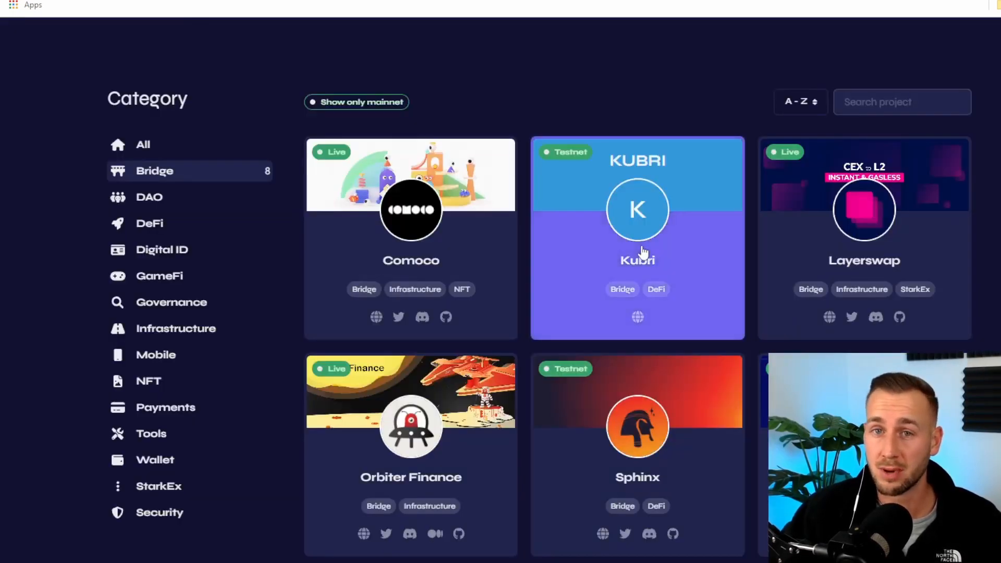
scroll("down", 3)
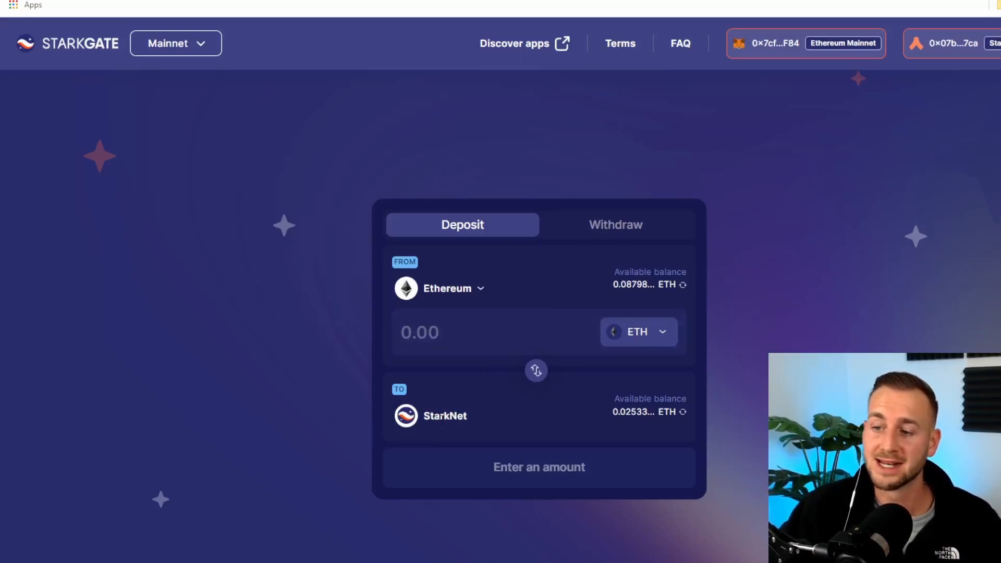
left_click(492, 331)
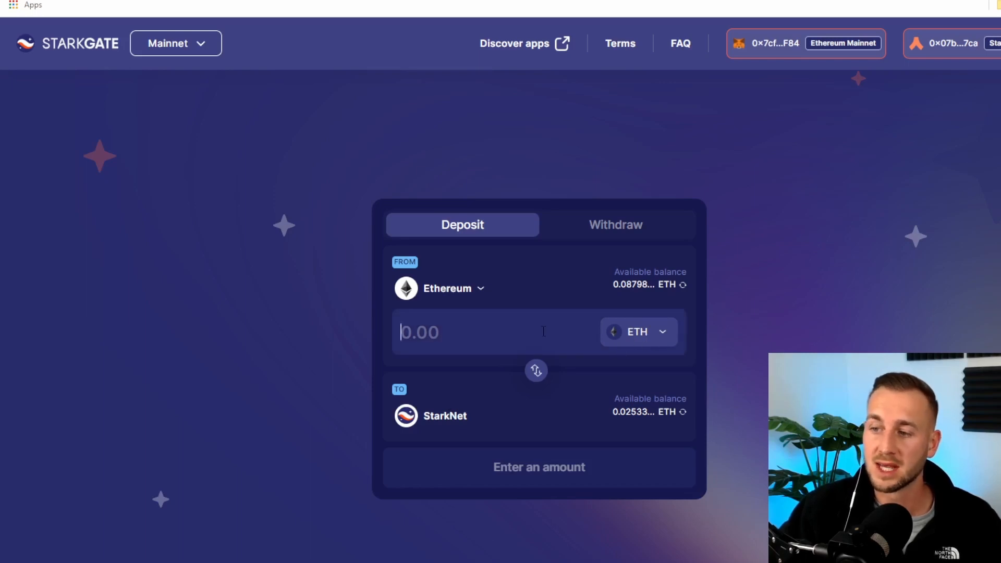
type("0.02")
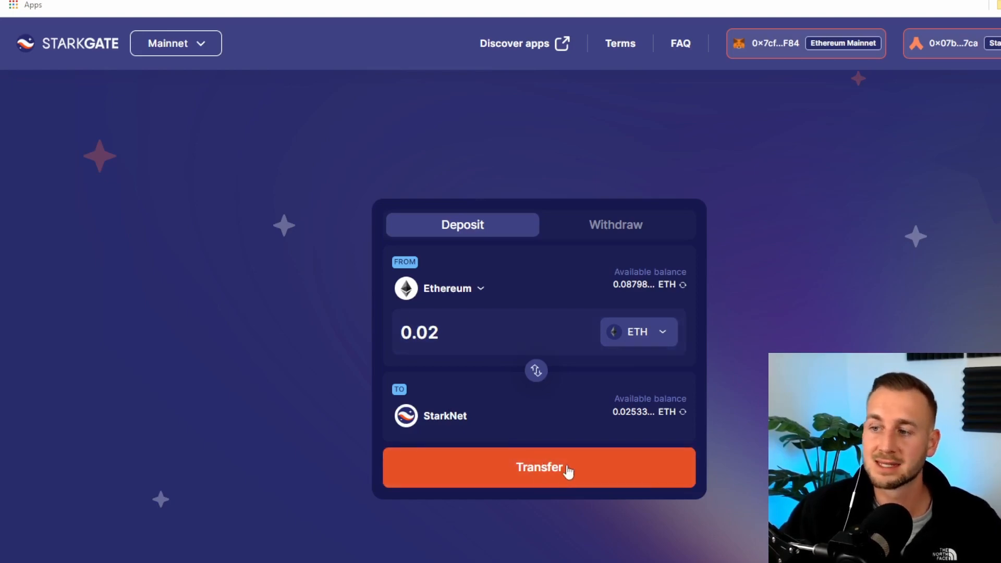
mouse_move(934, 2)
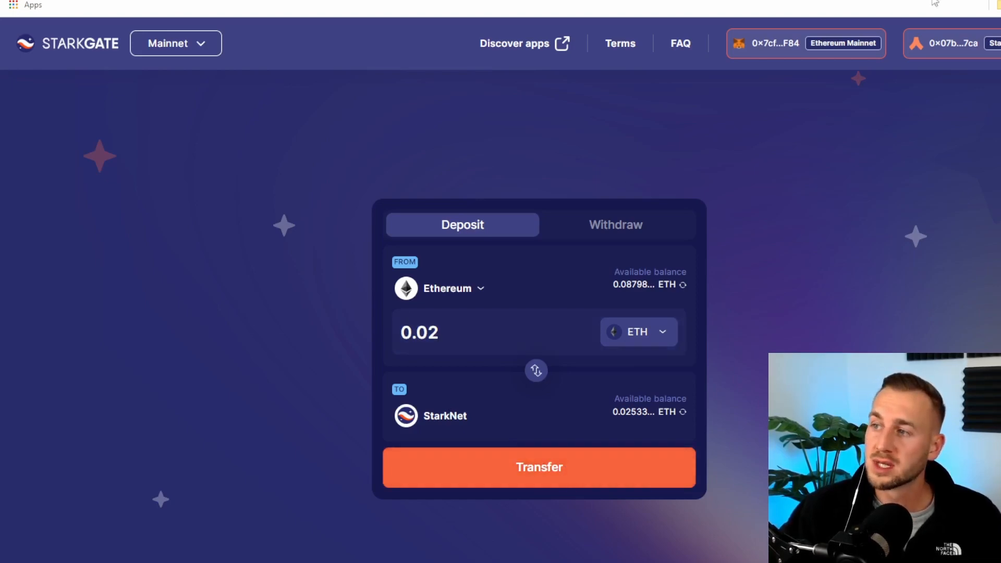
left_click(954, 42)
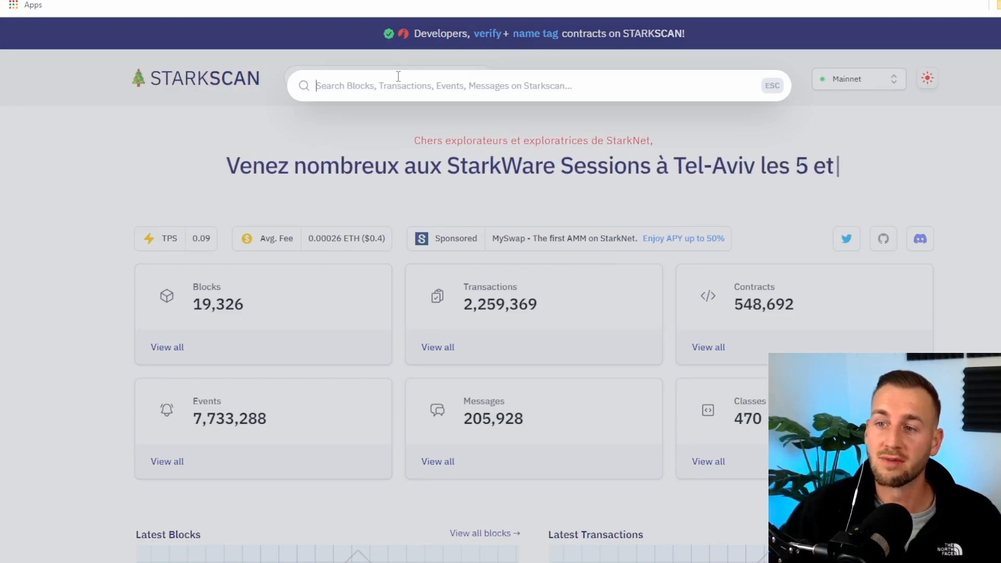
Search Starkscan for the StarkNet address 0x07B9D512...8Be57cA
type("0x07B9D51216DC18a8C3913126a1D443DbDCA30790EA078f0dC9063dd2F8Be57cA")
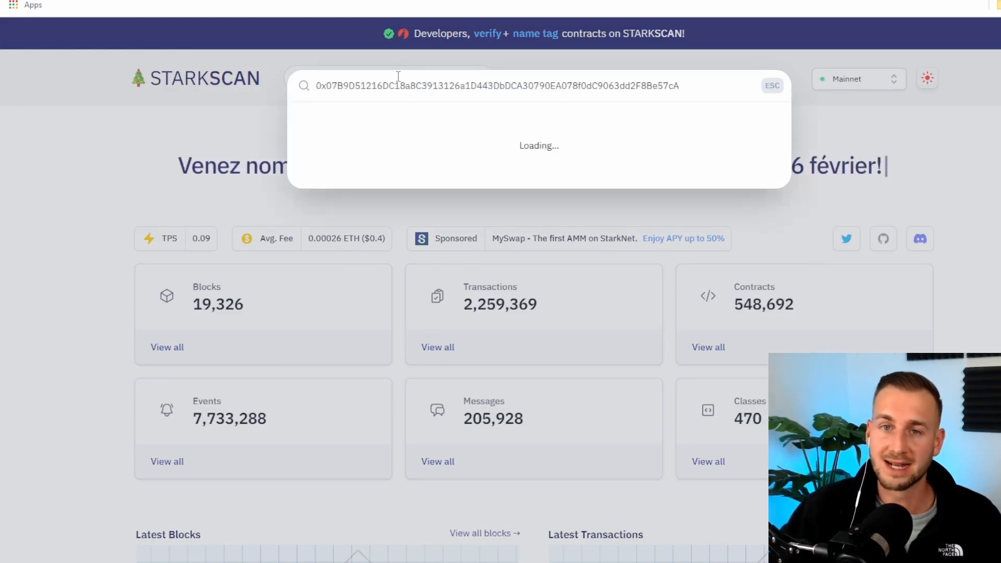
key("Enter")
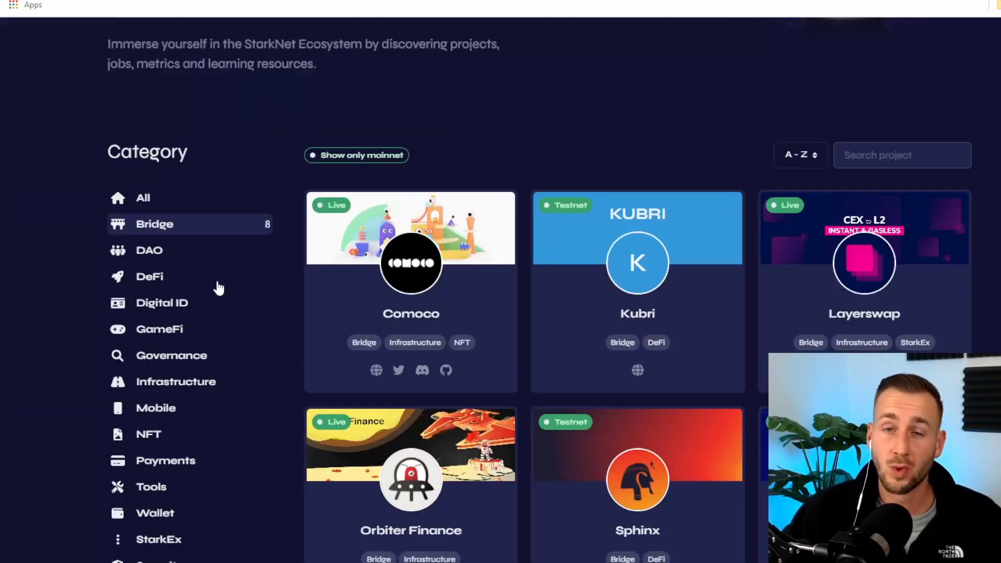
From the DeFi category, accept JediSwap's mainnet risk warning and connect the wallet
left_click(149, 277)
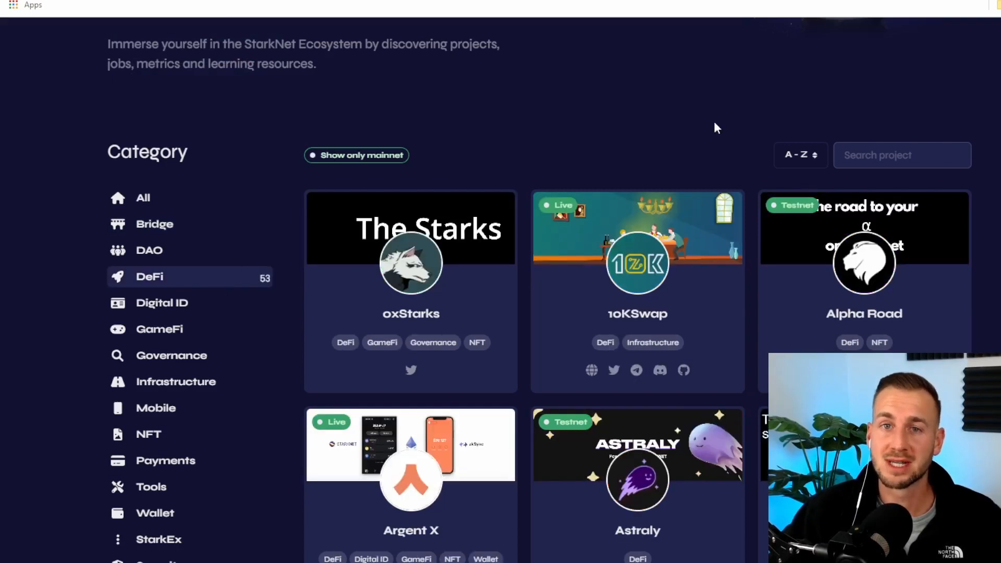
mouse_move(350, 57)
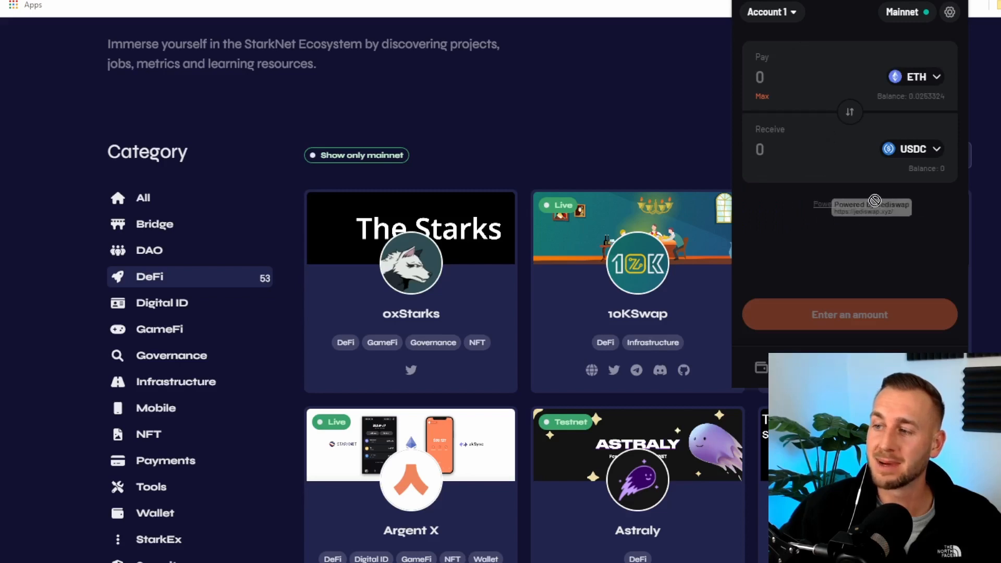
mouse_move(869, 211)
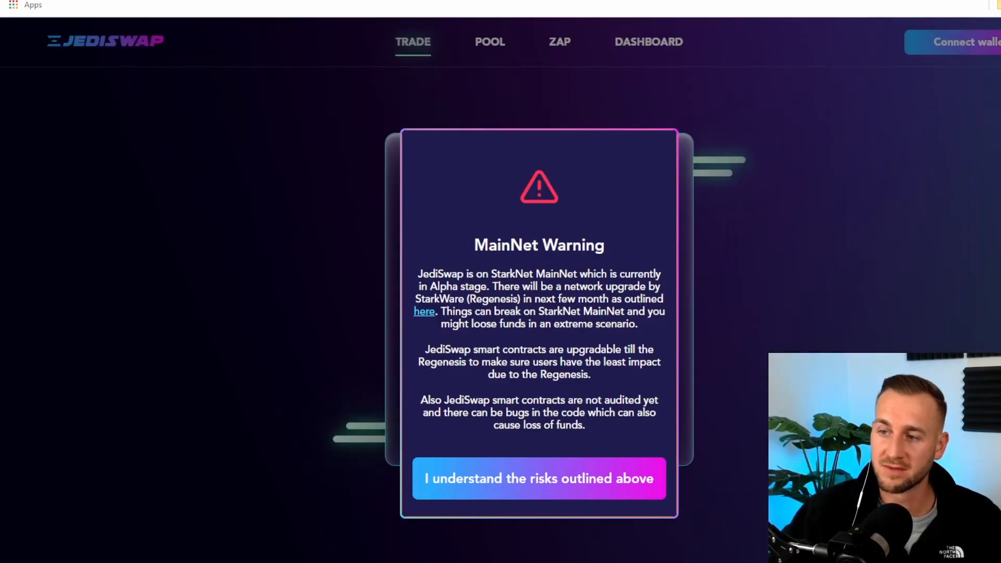
left_click(538, 479)
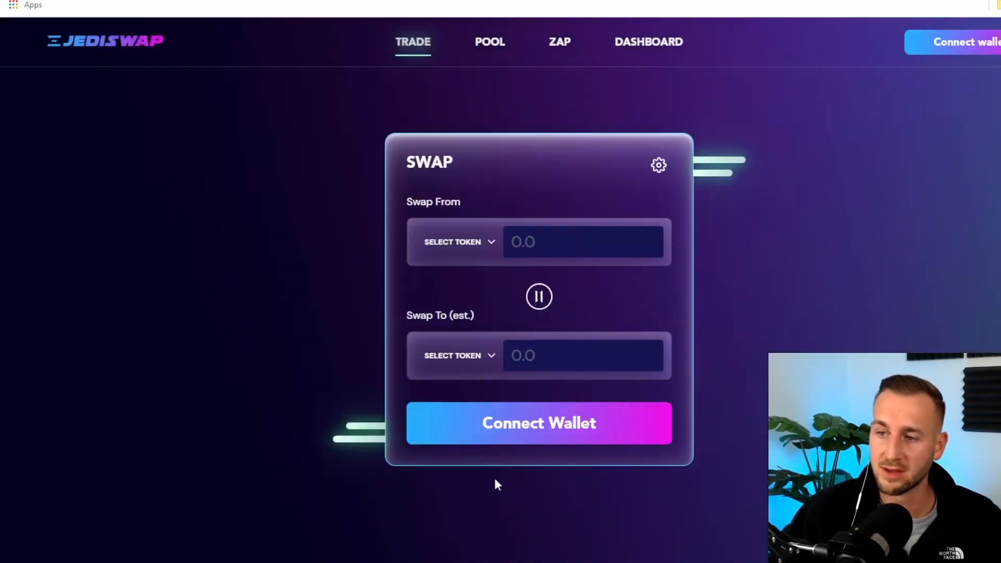
left_click(538, 422)
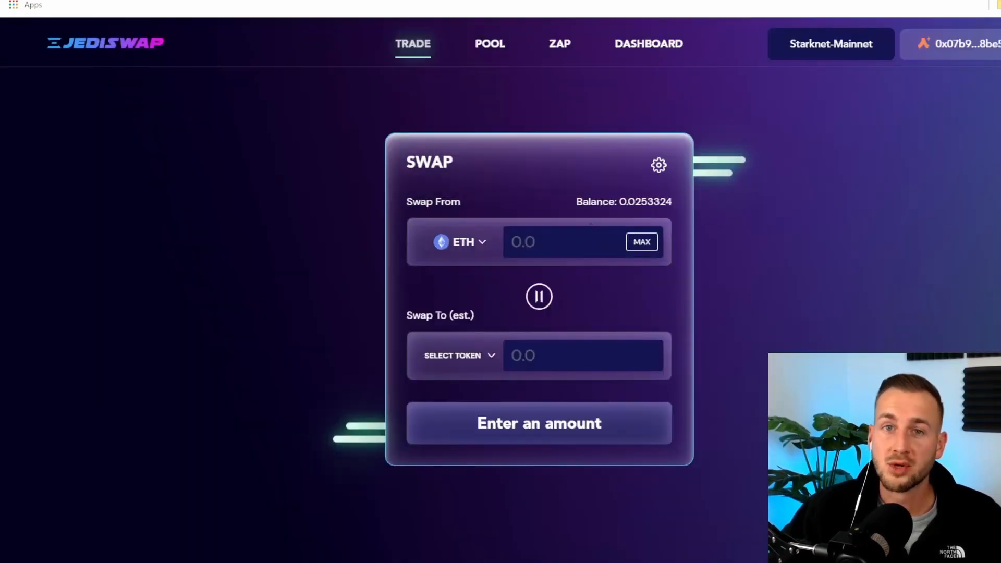
Set up a swap of 0.002 ETH into DAI on JediSwap, quoted at 3.10908 DAI
left_click(452, 355)
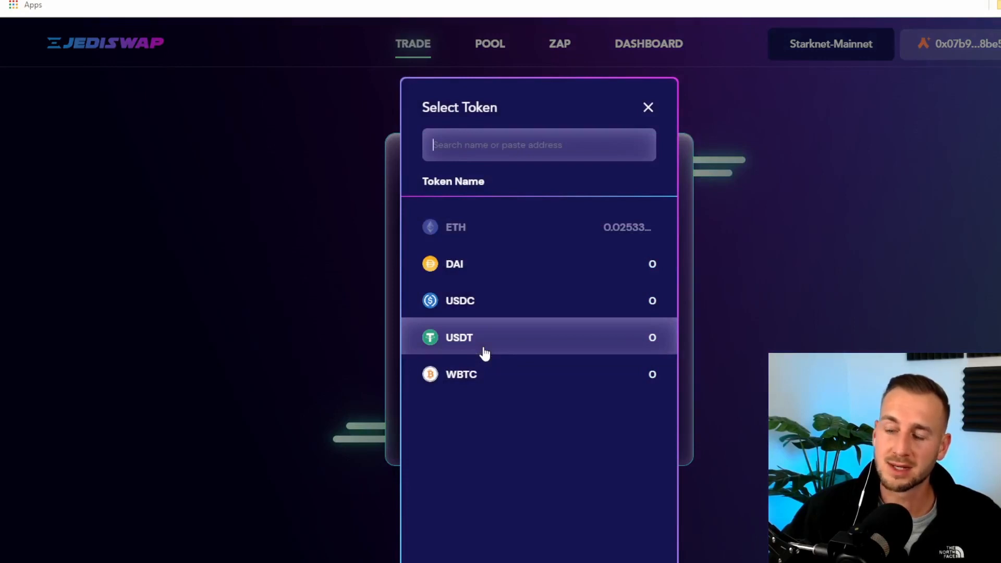
mouse_move(485, 264)
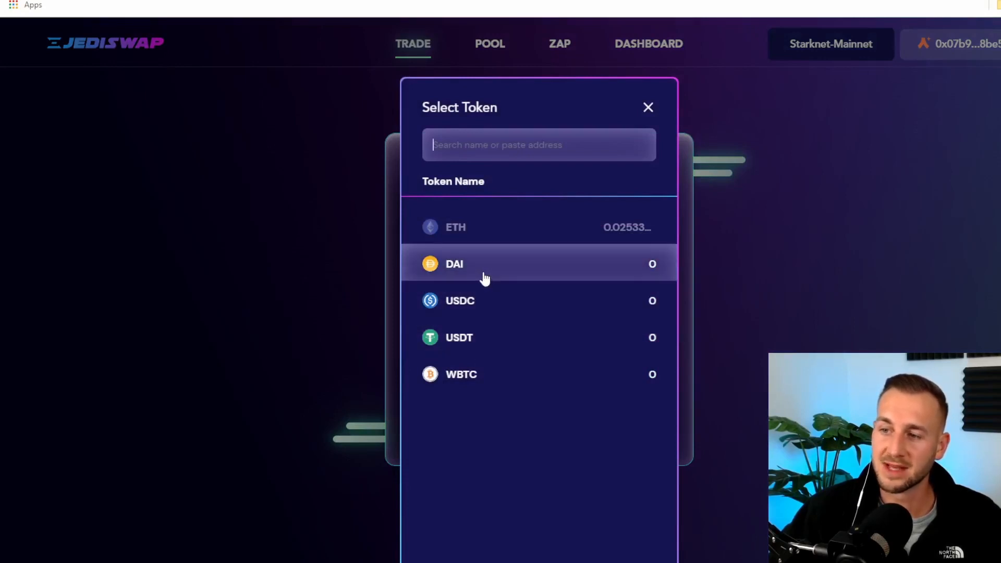
left_click(454, 264)
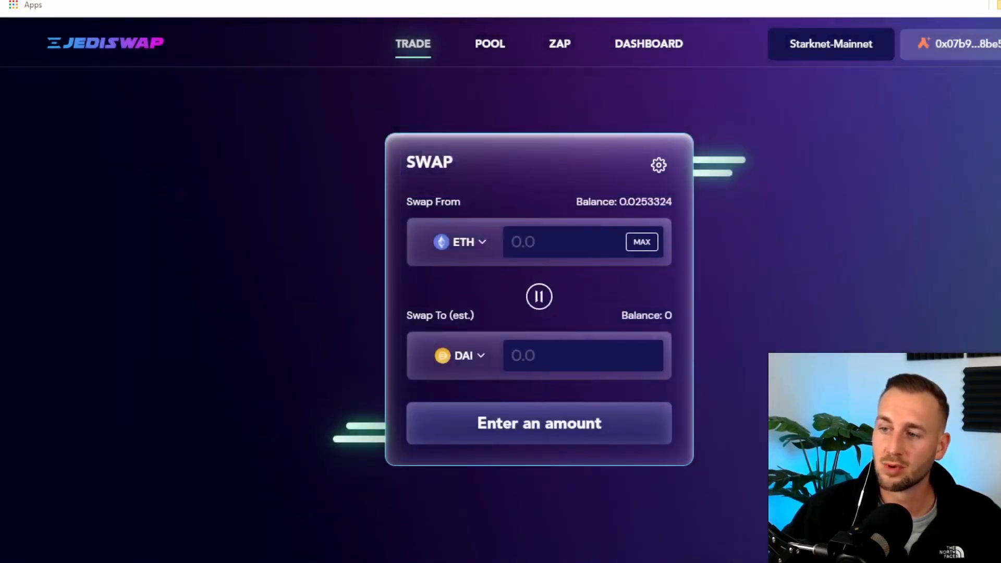
type("0.002")
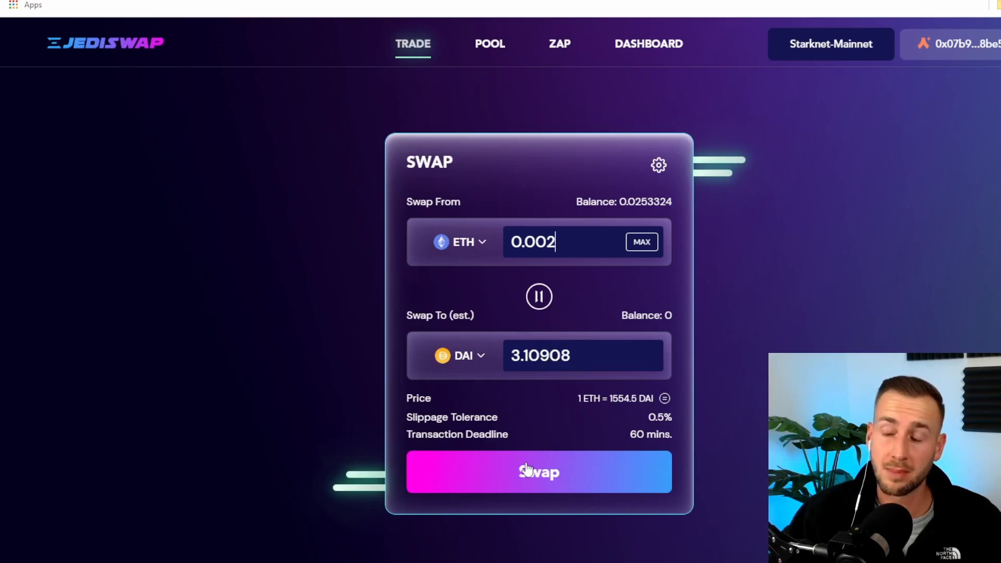
Execute and confirm the JediSwap swap of 0.002 ETH for about 3.109 DAI
left_click(538, 472)
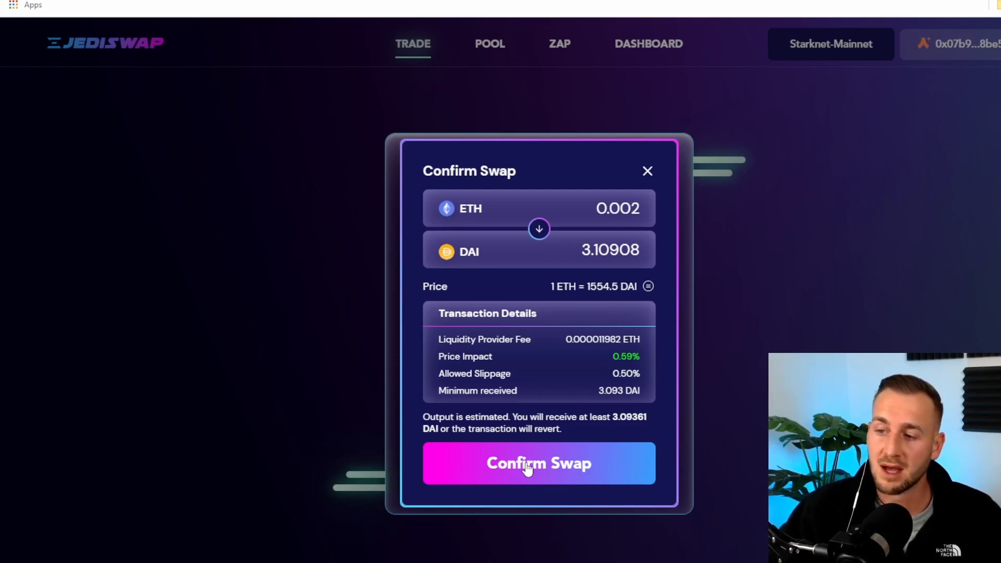
left_click(538, 463)
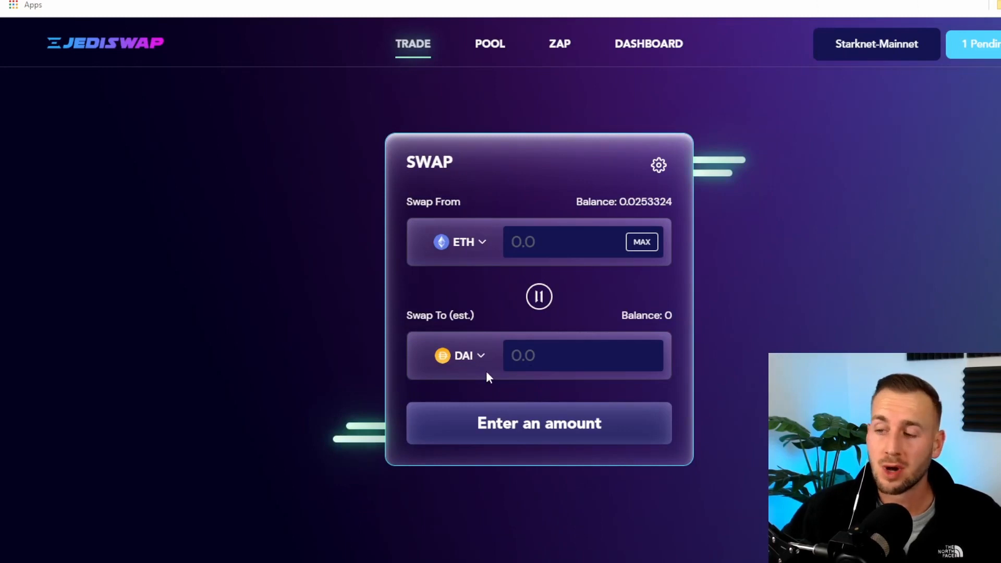
mouse_move(475, 313)
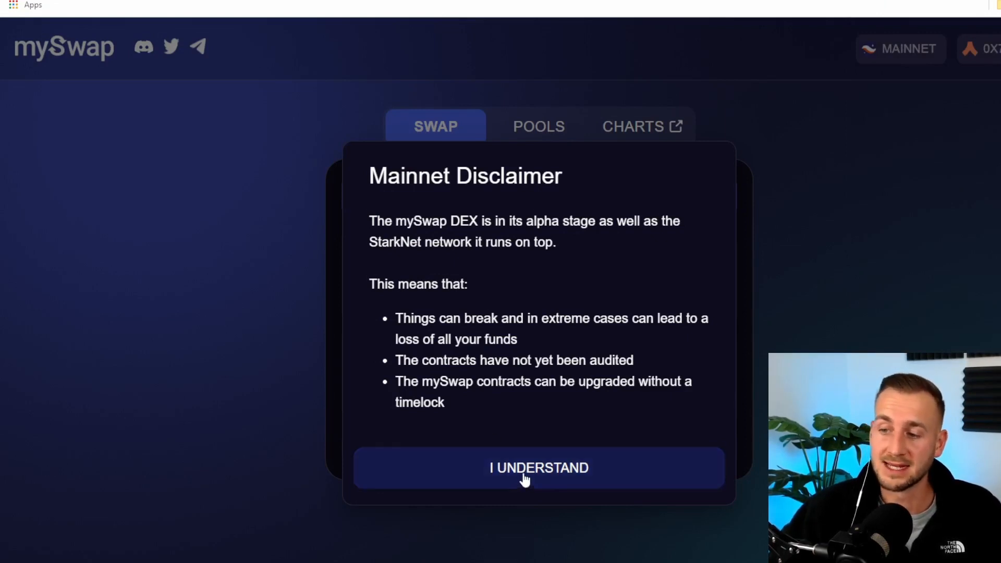
Accept mySwap's disclaimer, submit a 0.002 ETH to DAI swap and reject the failing wallet request
left_click(538, 467)
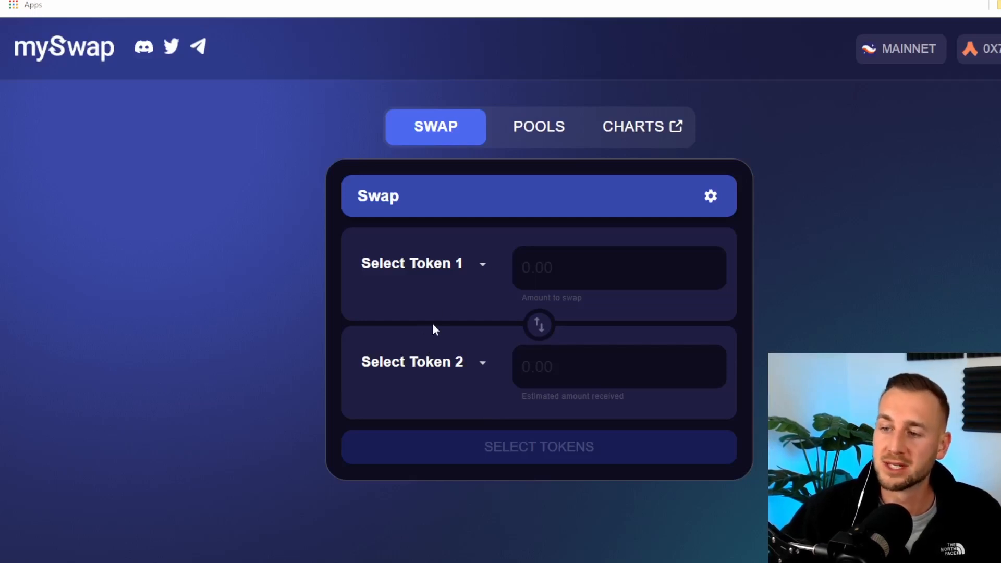
left_click(412, 262)
type("0.002")
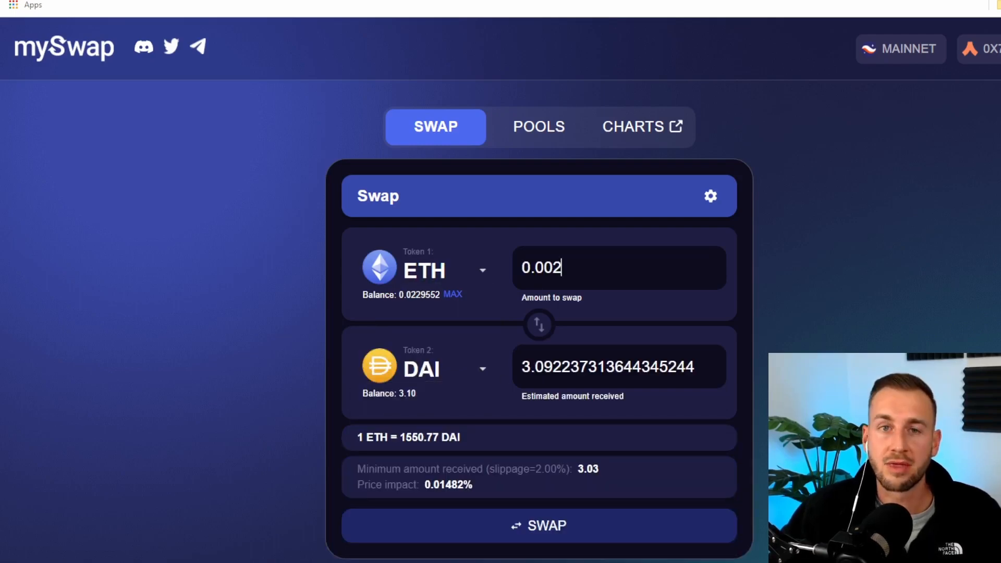
left_click(538, 526)
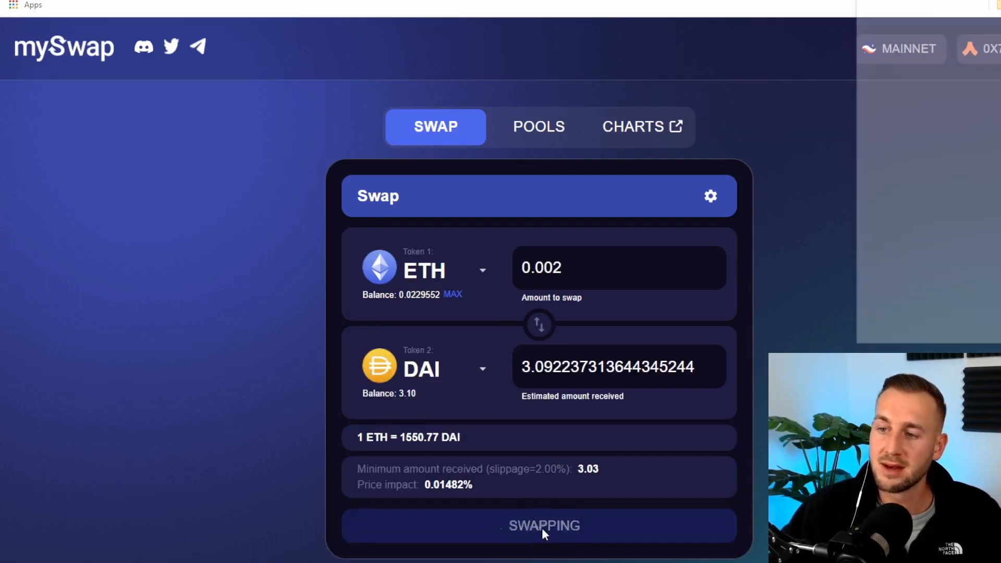
left_click(538, 525)
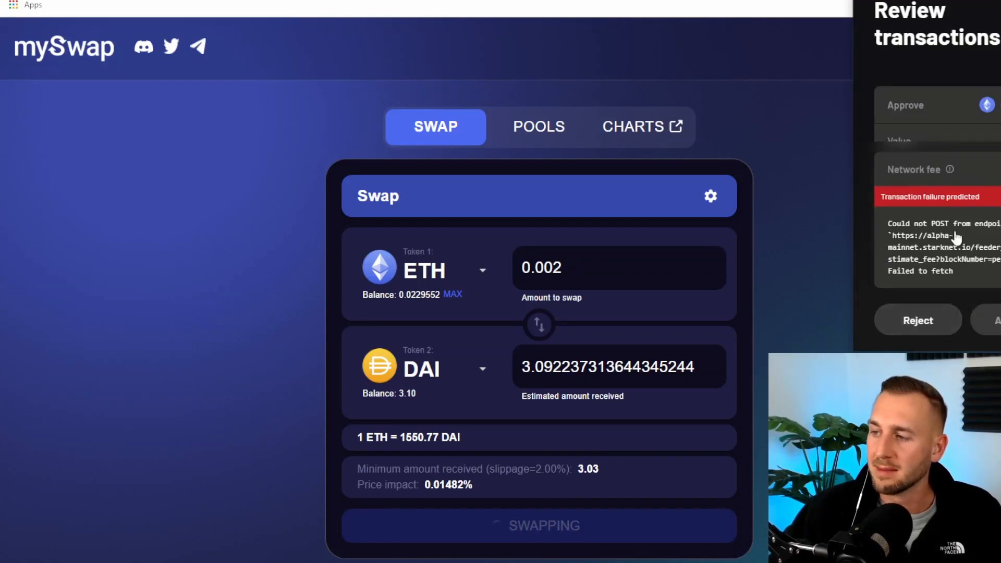
Switch Token 2 to USDC, submit the 0.002 ETH swap (about 3.145 USDC) and reject it again
left_click(436, 368)
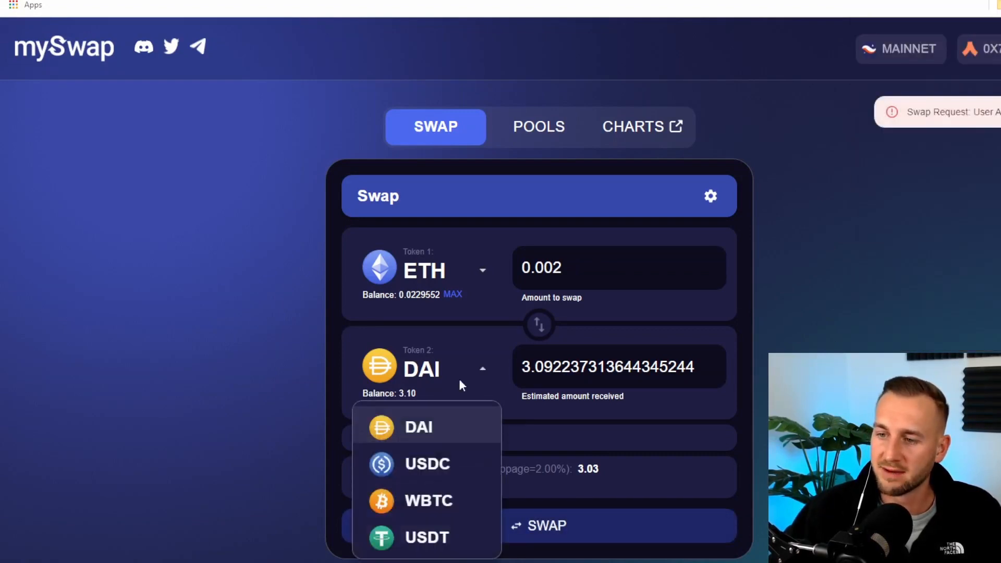
left_click(426, 463)
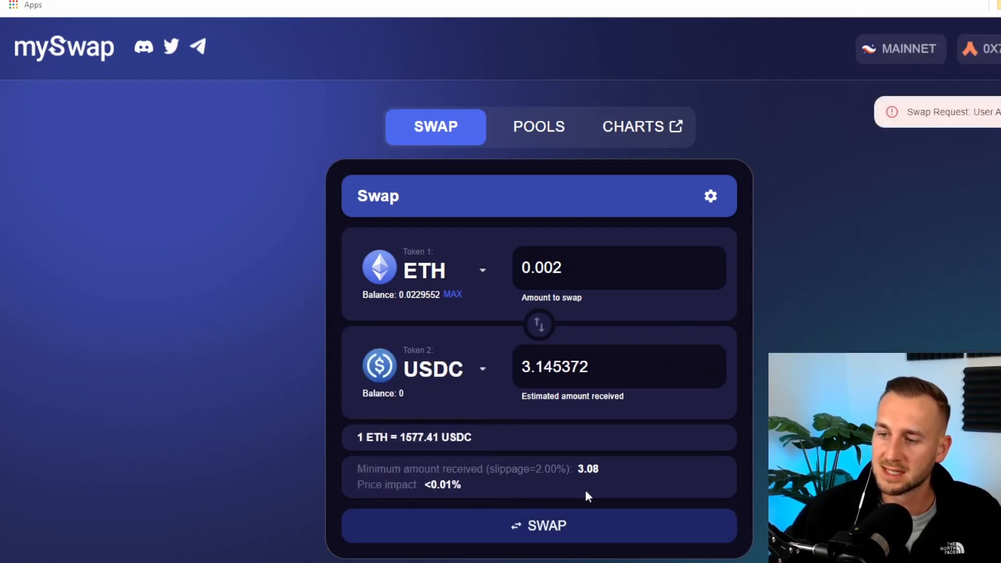
left_click(538, 526)
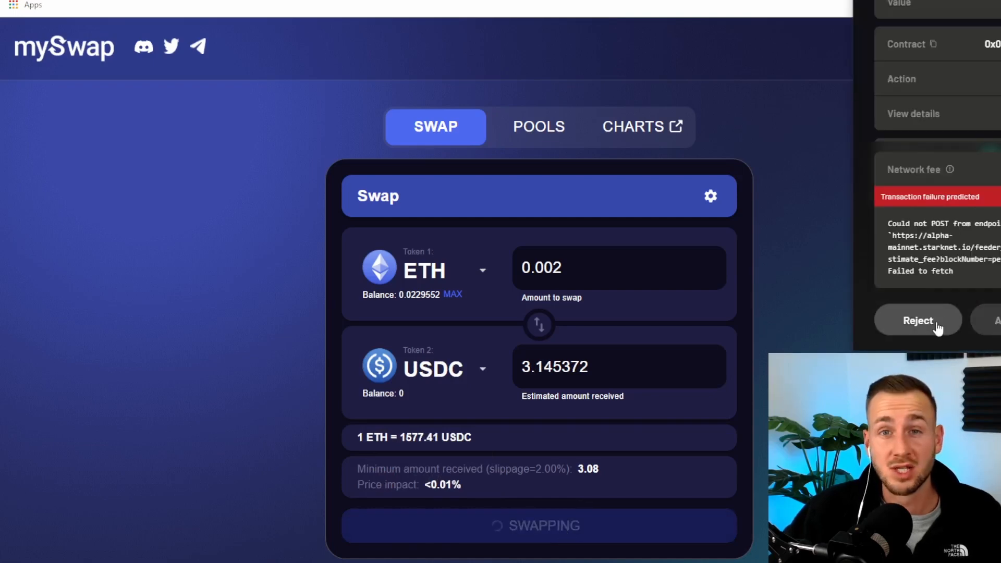
left_click(918, 320)
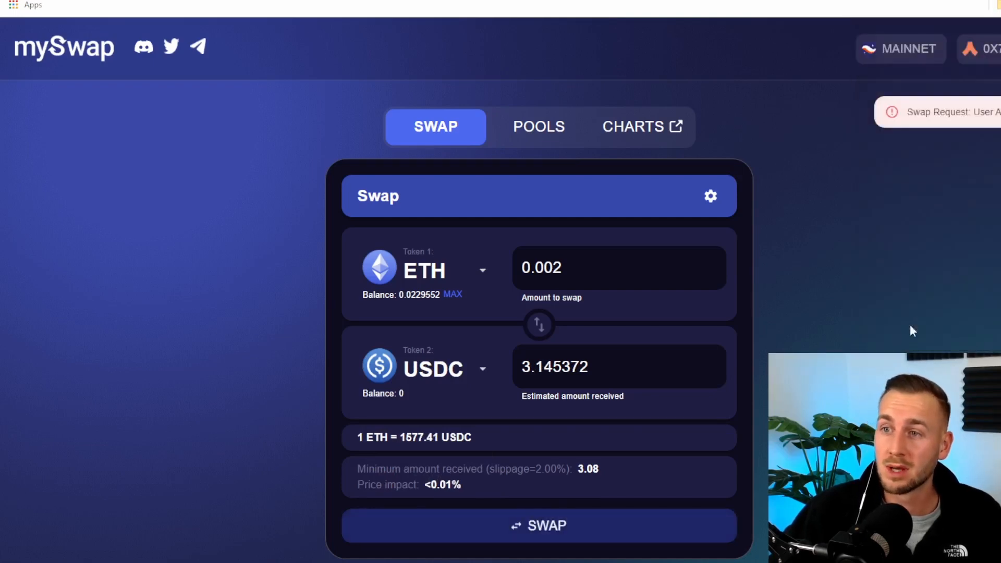
mouse_move(683, 321)
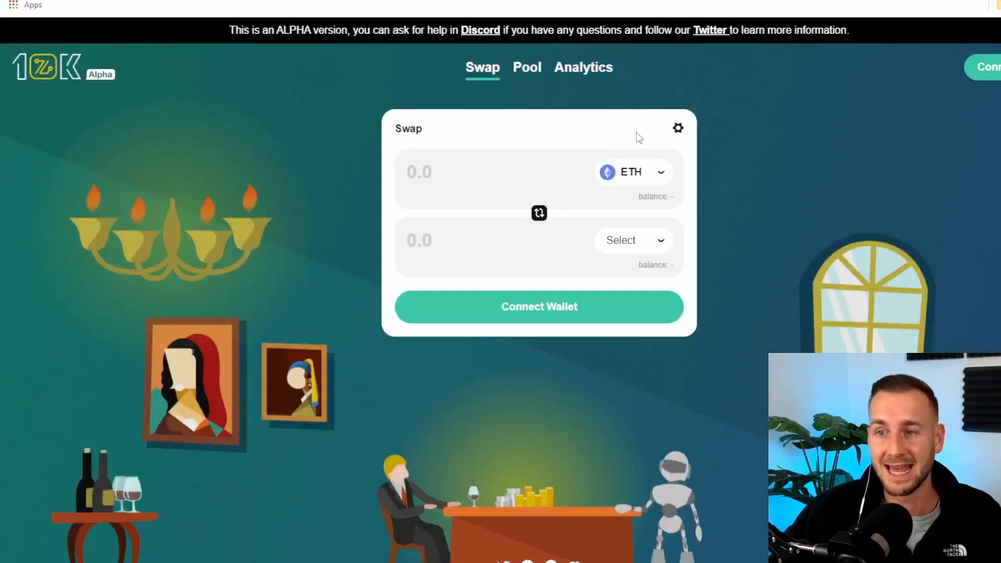
Connect Argent X to 10KSwap and approve a swap of 0.002 ETH for about 3.18 DAI
left_click(538, 306)
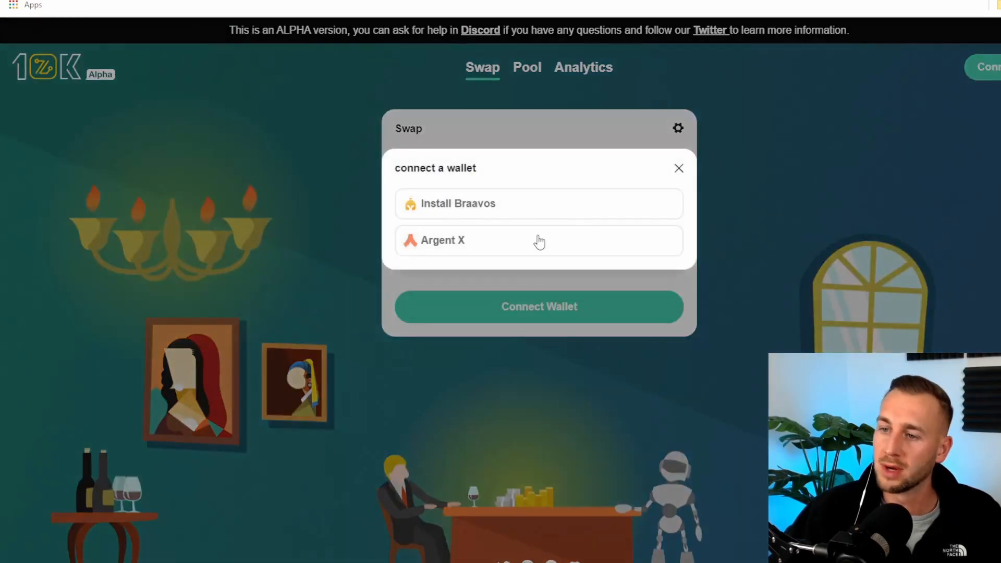
left_click(538, 240)
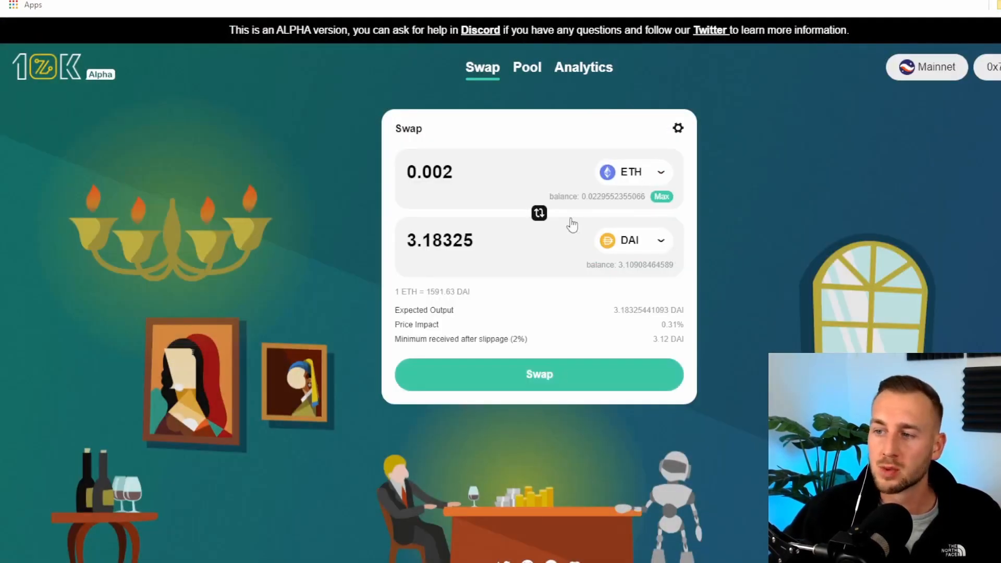
left_click(538, 374)
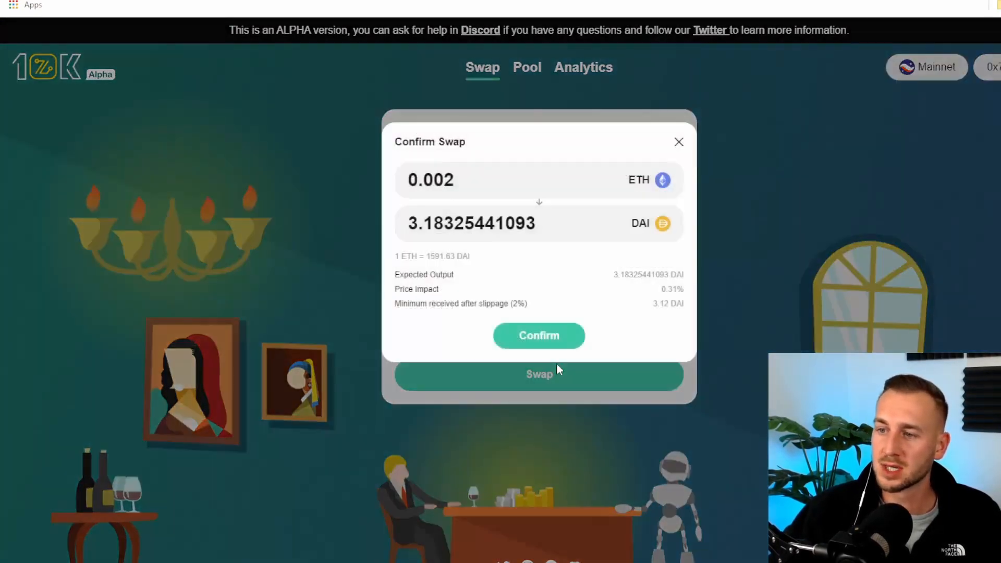
left_click(538, 335)
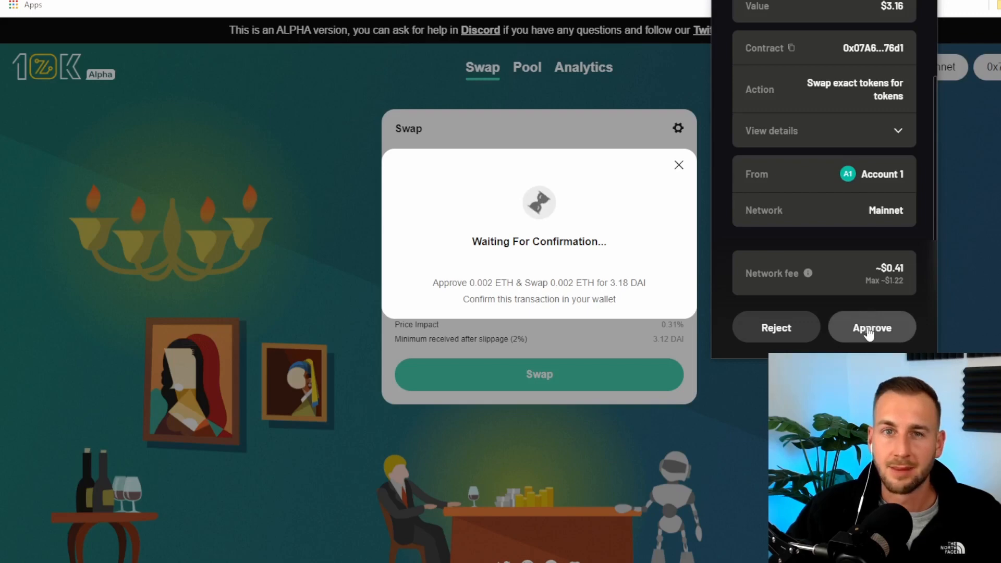
left_click(871, 326)
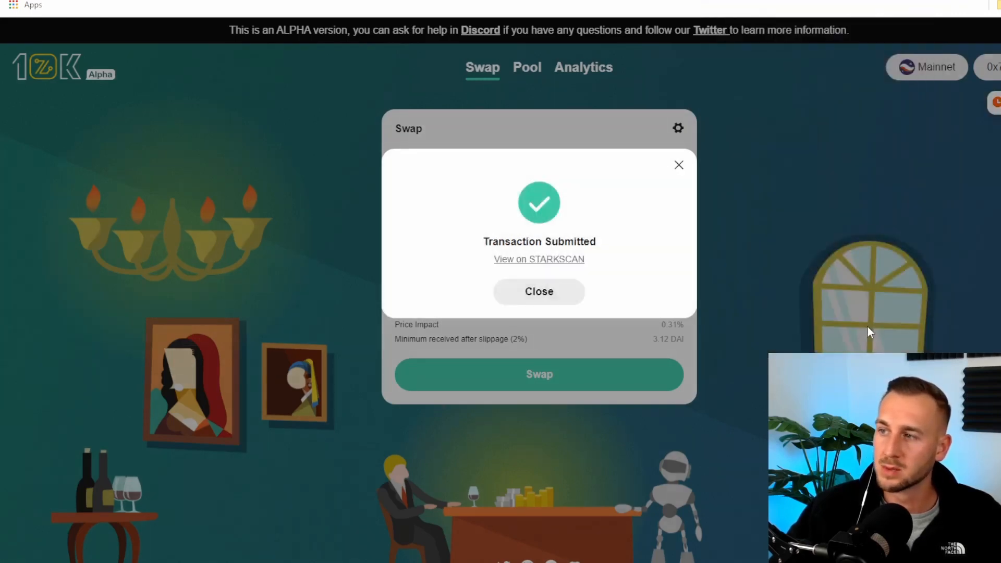
mouse_move(314, 126)
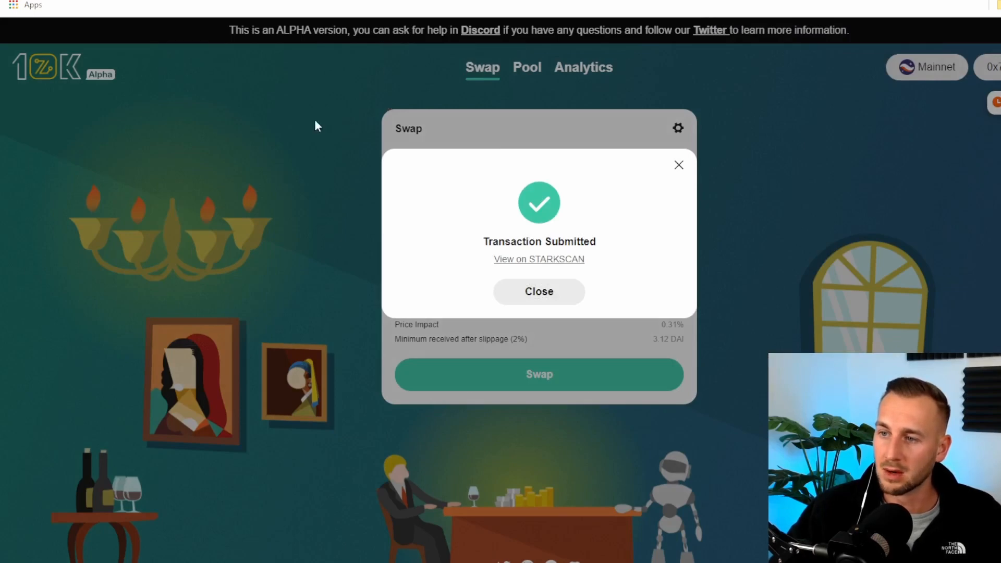
mouse_move(389, 65)
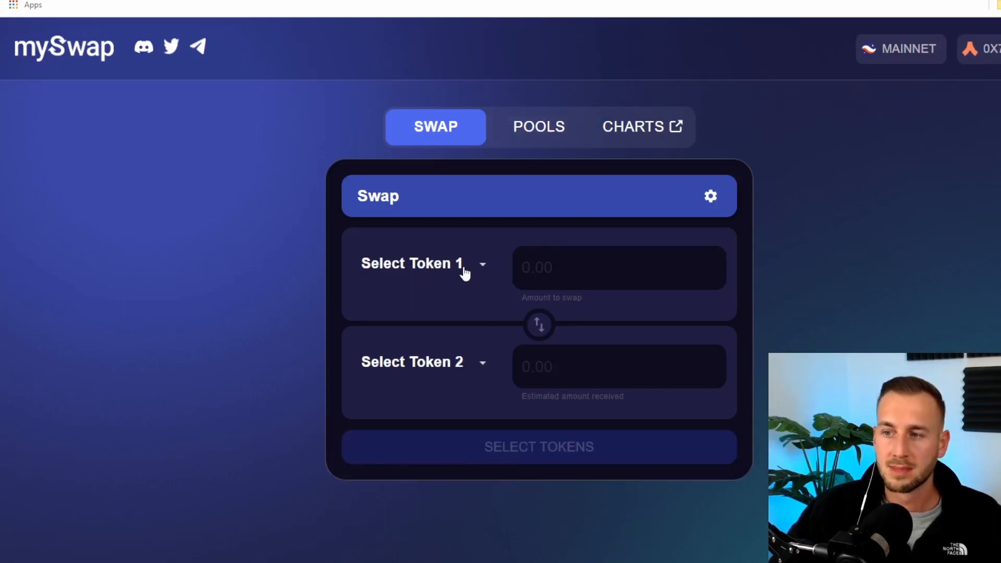
Swap 0.002 ETH for DAI on mySwap and approve it, raising the DAI balance to about 9.38
left_click(412, 362)
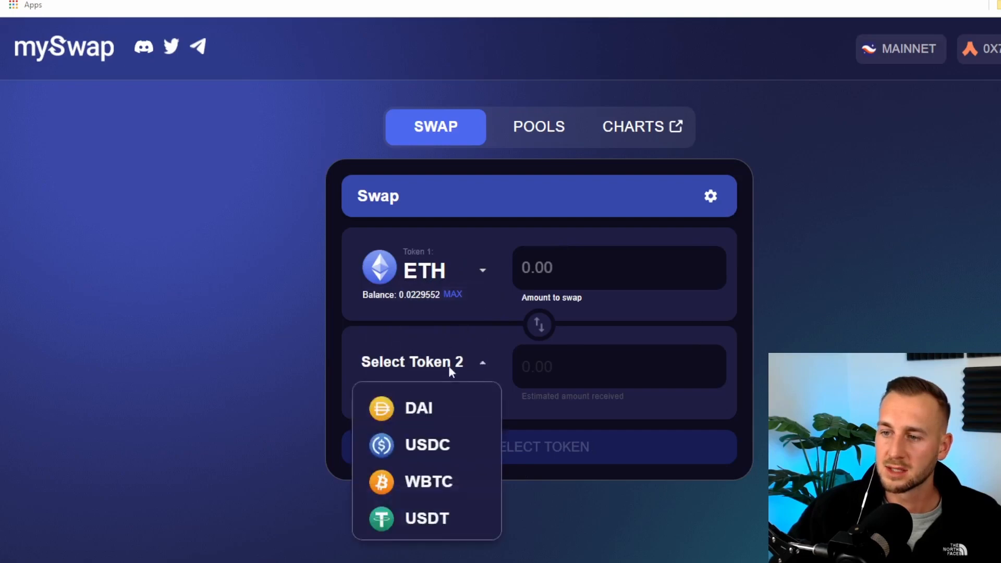
left_click(419, 408)
type("0.002")
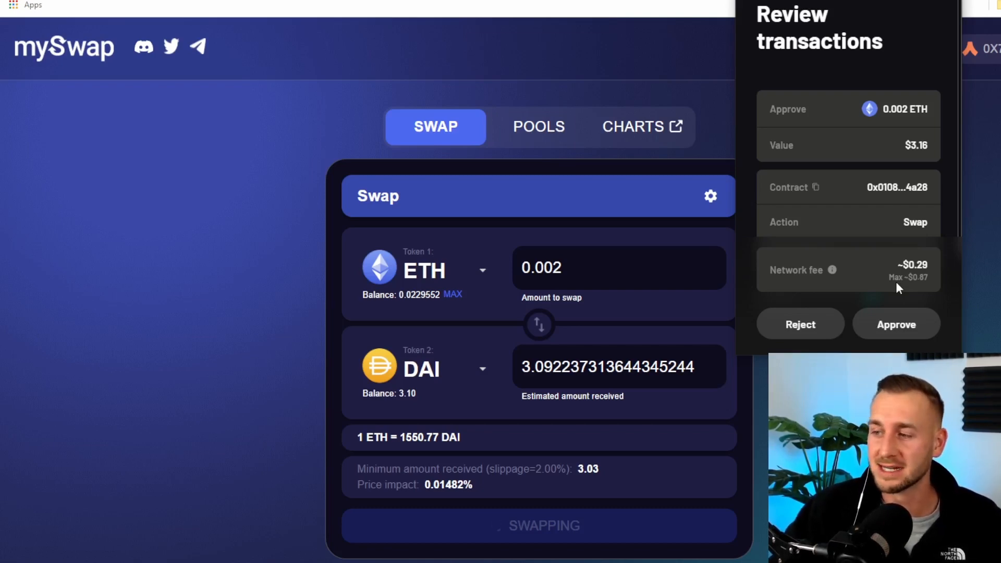
left_click(896, 323)
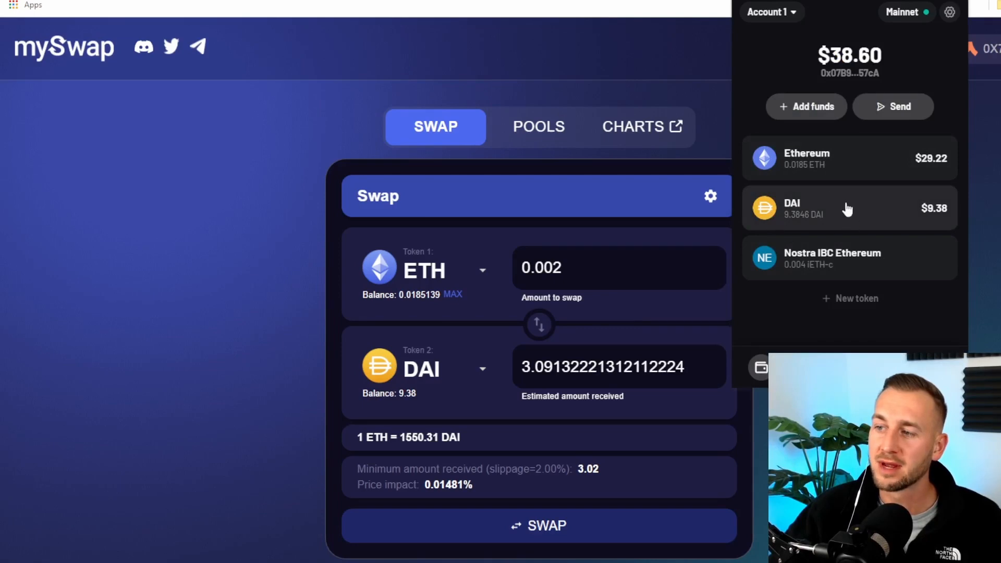
mouse_move(806, 223)
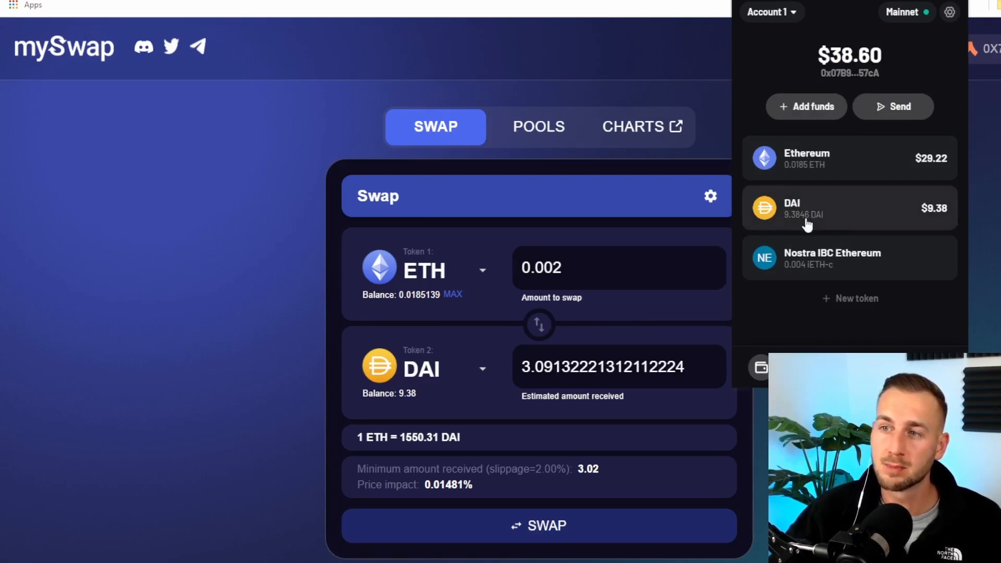
mouse_move(374, 19)
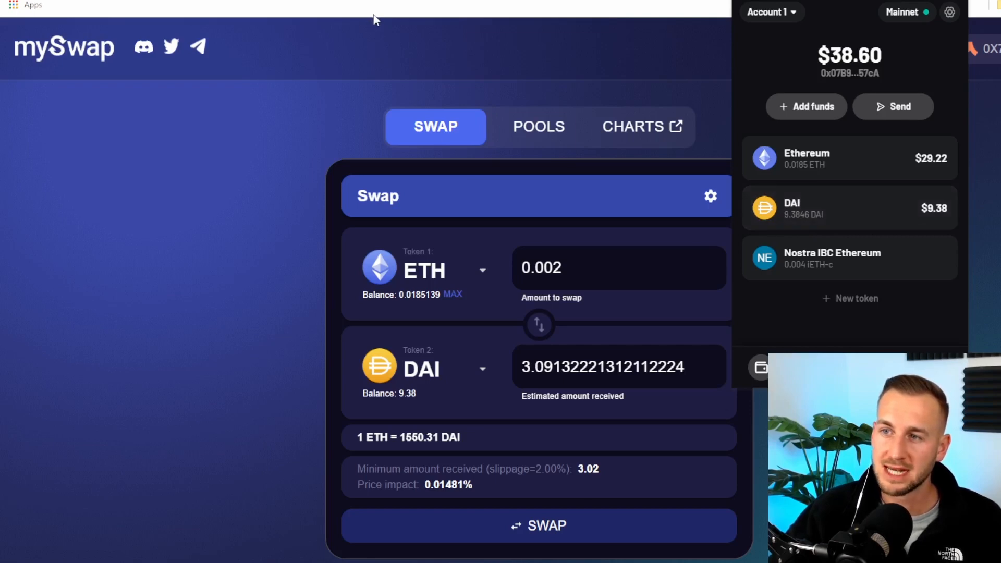
mouse_move(436, 5)
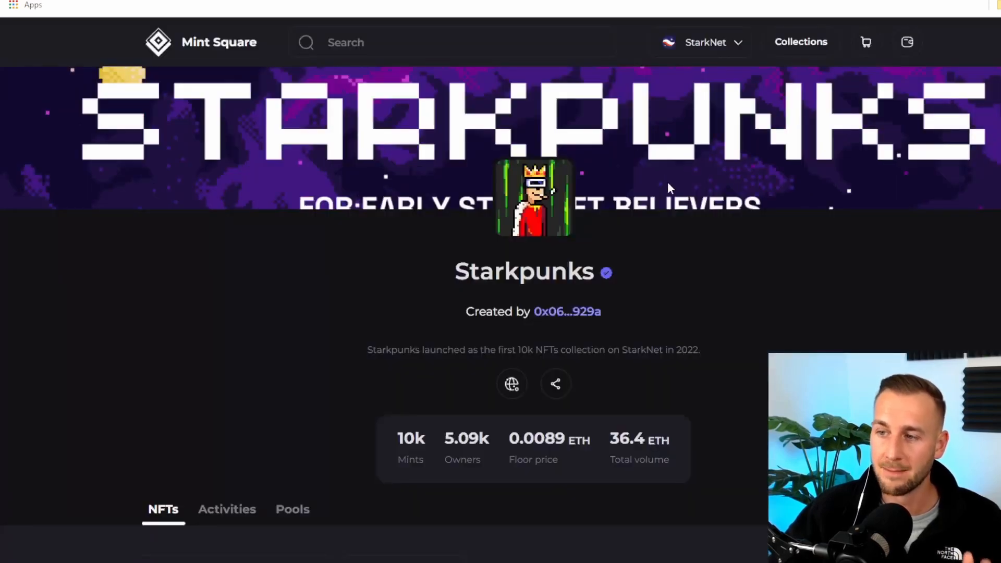
mouse_move(696, 205)
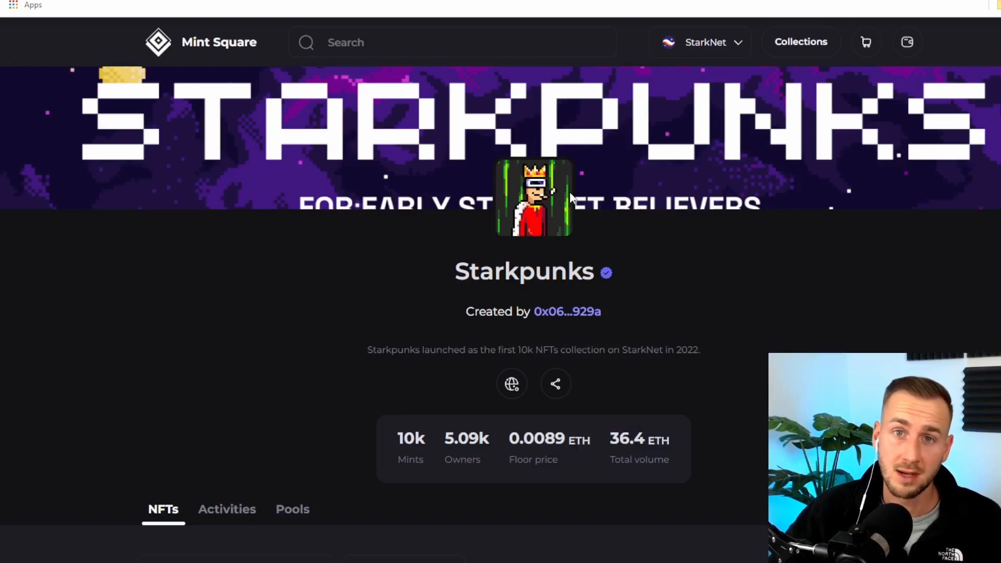
Browse the Starkpunks collection on Mint Square and open the #3323 listing at 0.00986 ETH
scroll("down", 3)
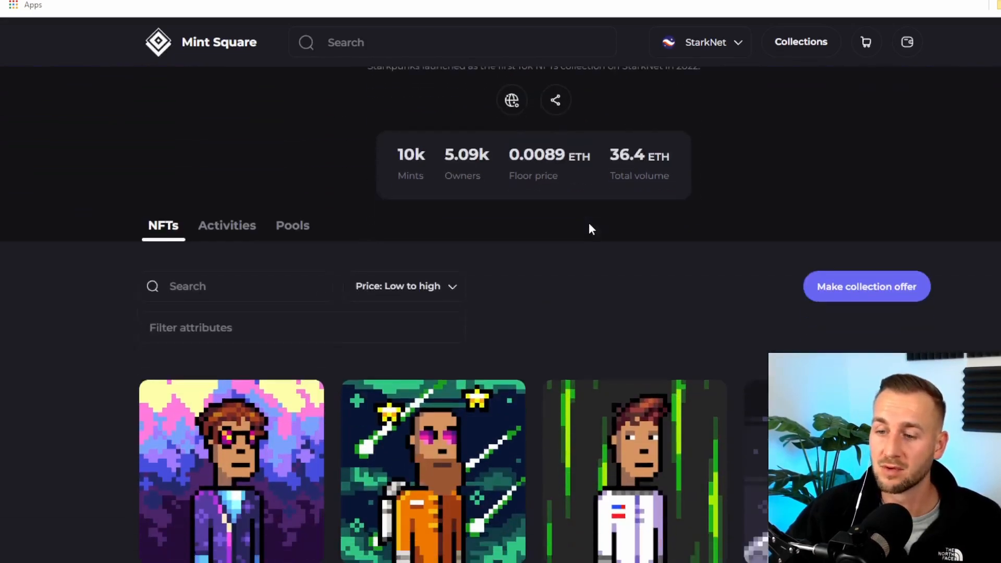
scroll("down", 3)
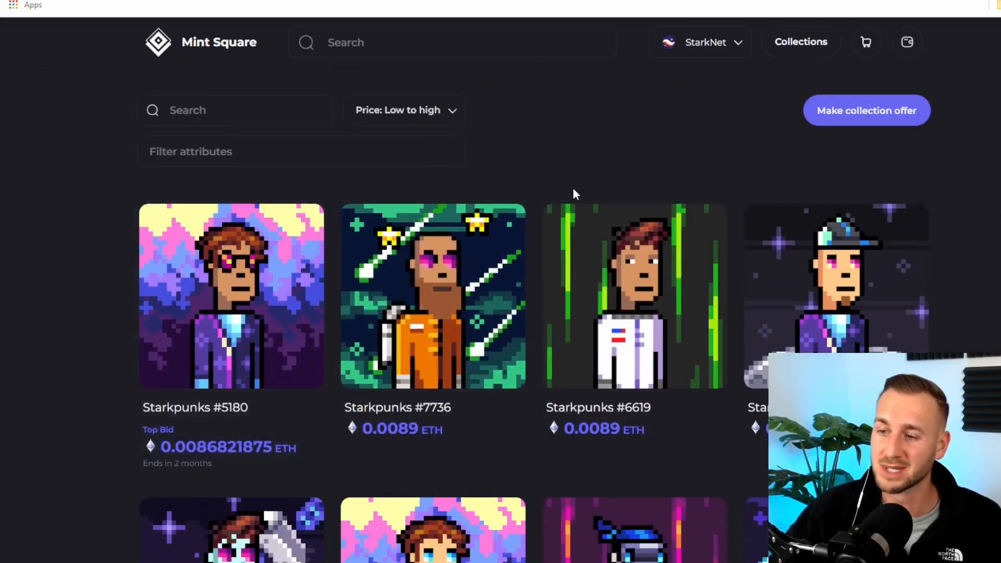
scroll("down", 3)
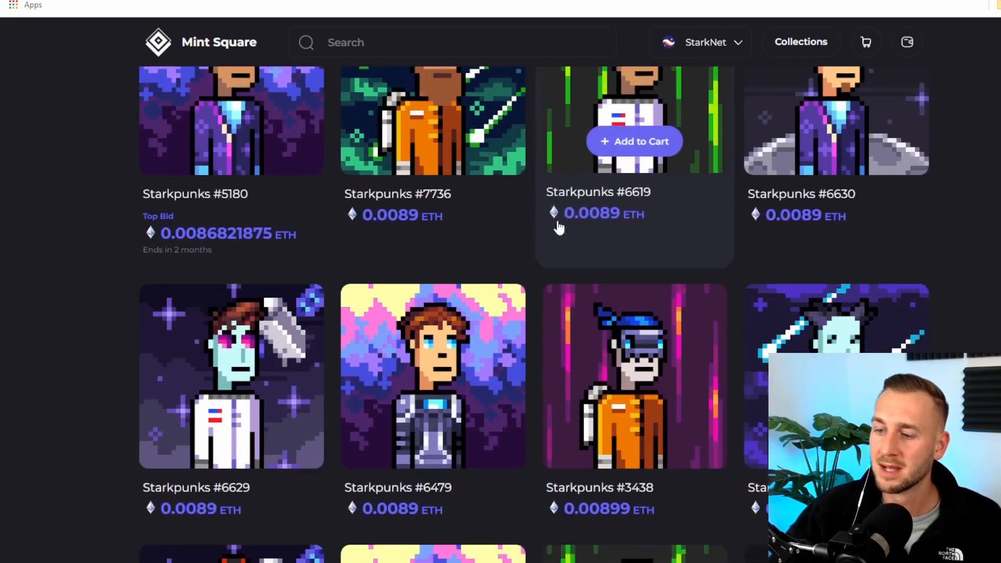
scroll("down", 3)
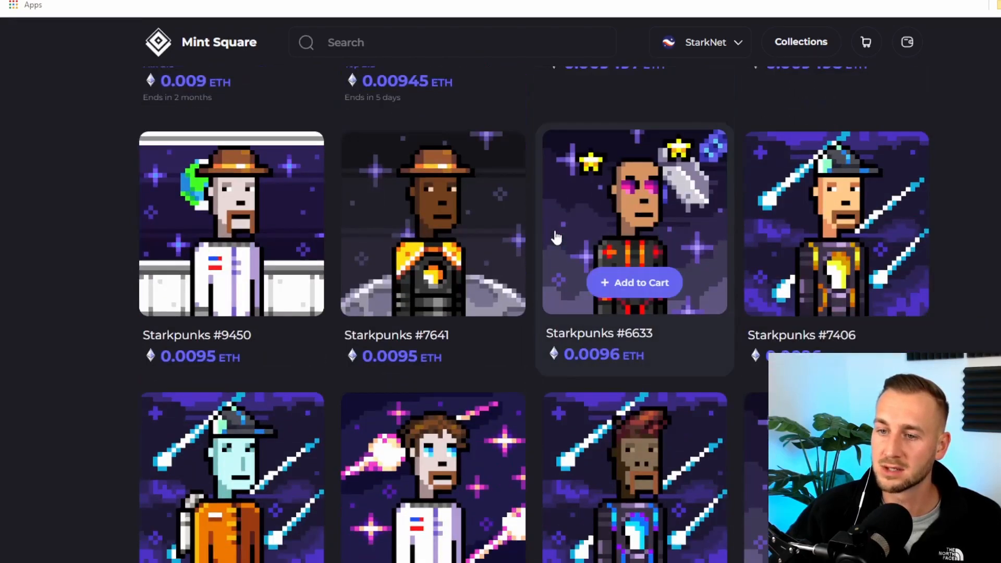
scroll("down", 3)
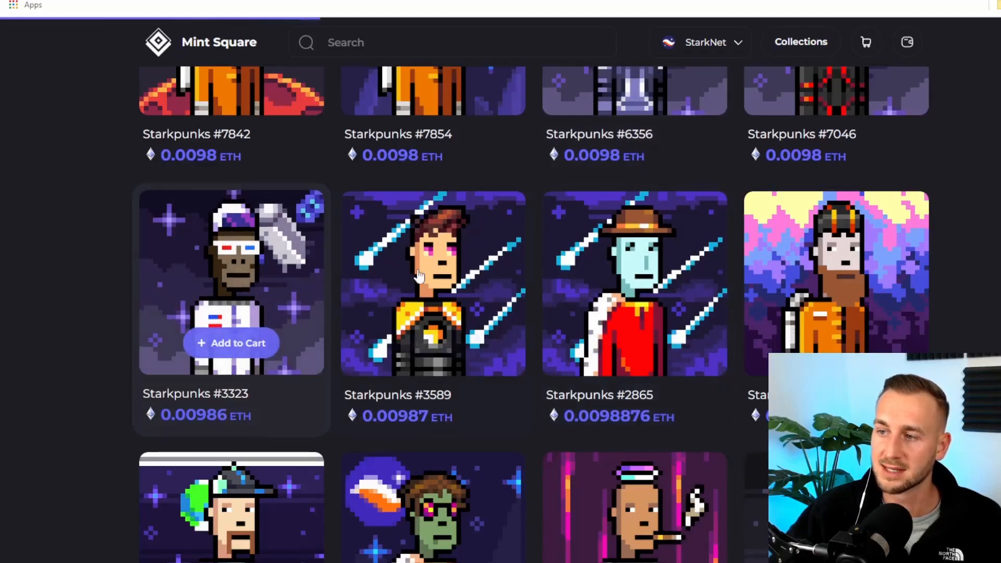
left_click(232, 281)
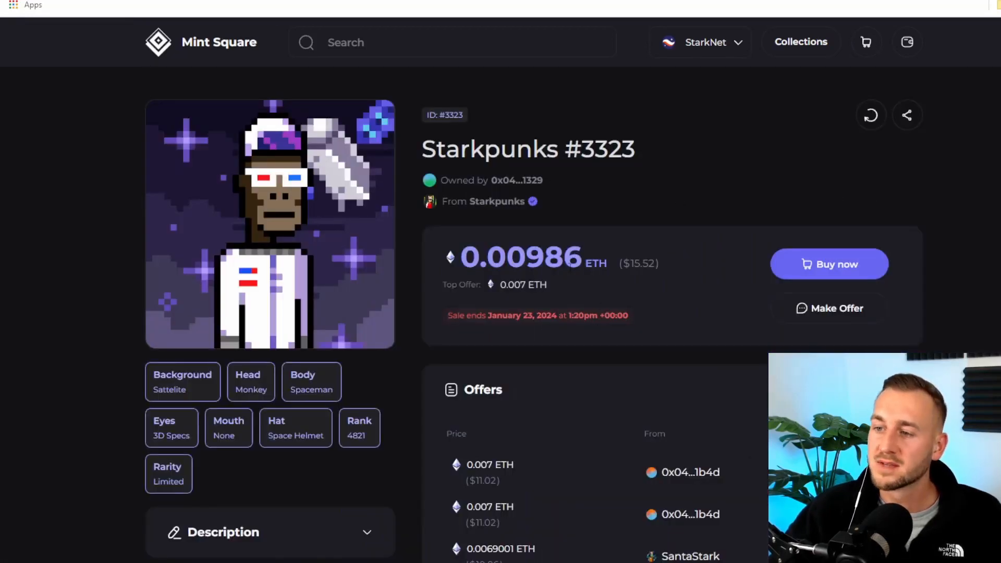
mouse_move(829, 264)
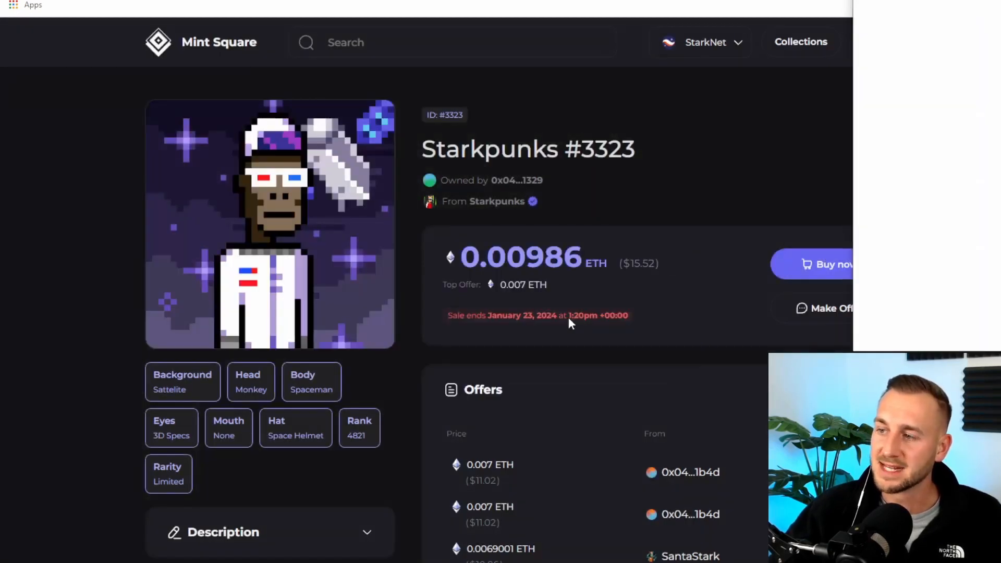
Buy Starkpunks #3323 for 0.00986 ETH, connecting and approving in the wallet
left_click(830, 264)
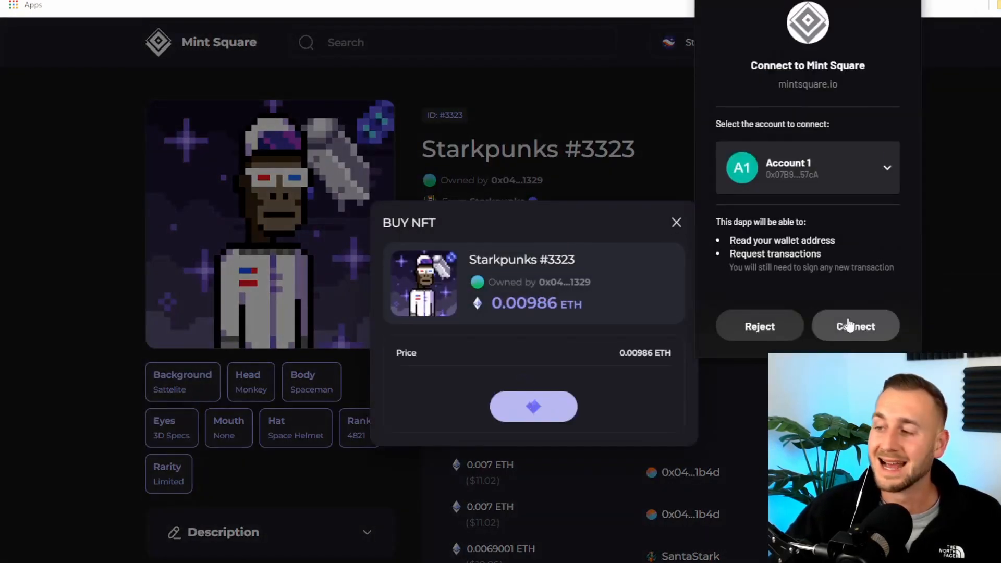
left_click(855, 326)
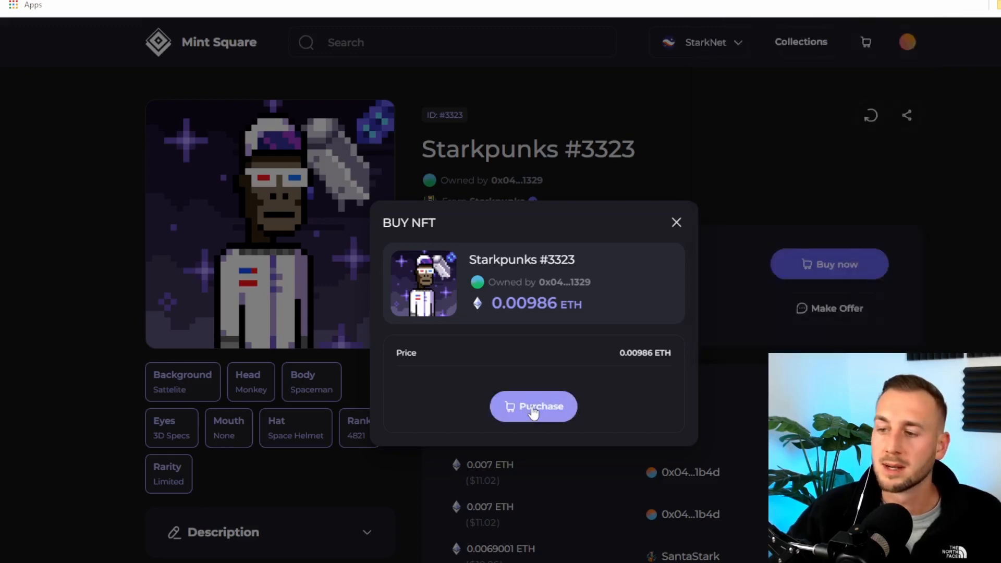
left_click(533, 407)
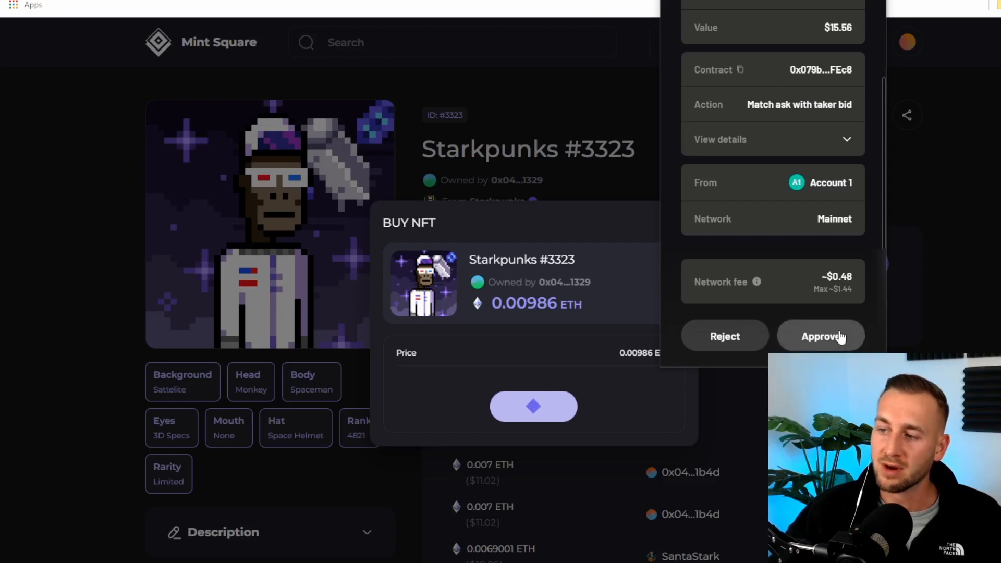
left_click(821, 337)
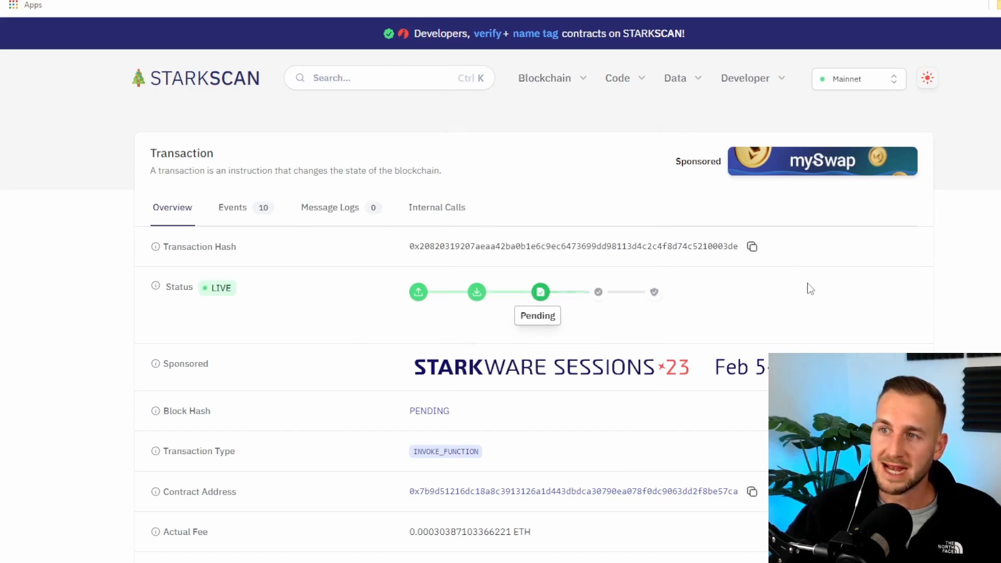
scroll("down", 3)
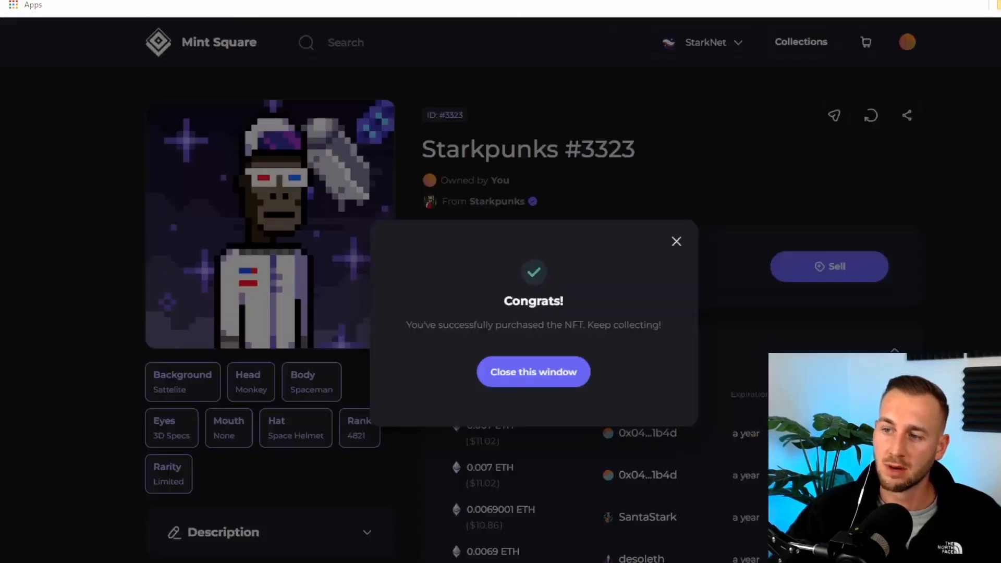
mouse_move(676, 241)
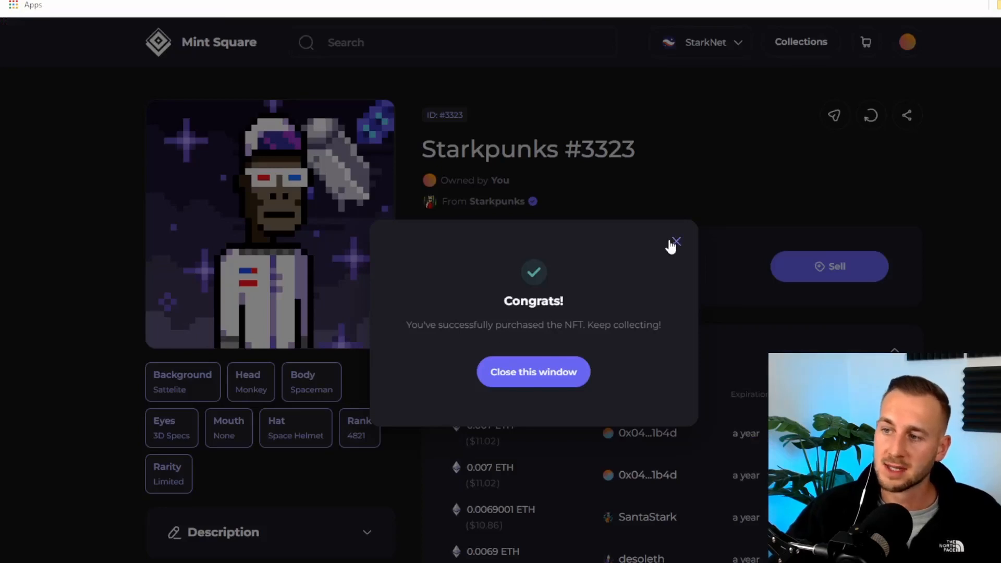
mouse_move(678, 246)
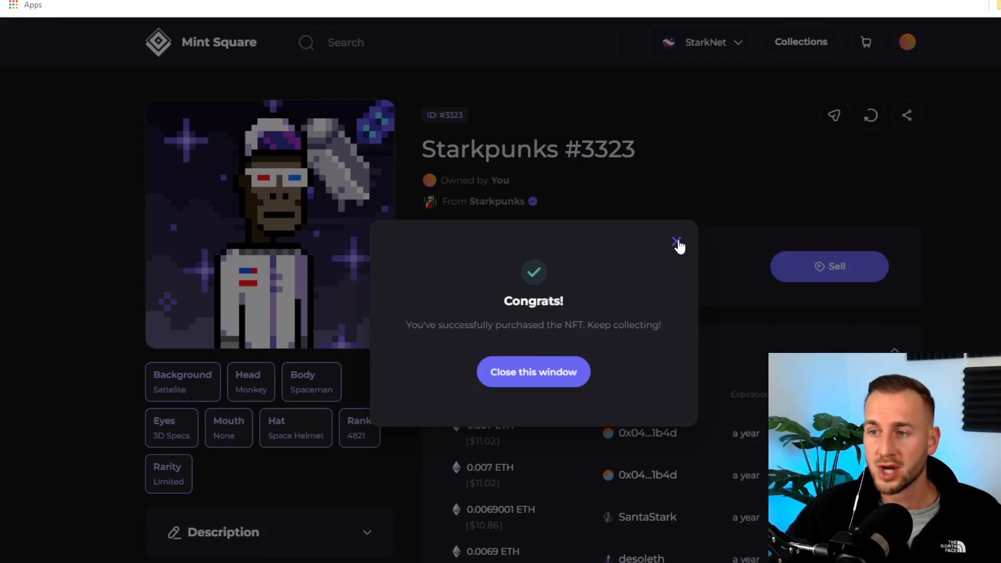
Dismiss the Starkpunks #3323 purchase congratulations and check the Sell button on its page
left_click(678, 243)
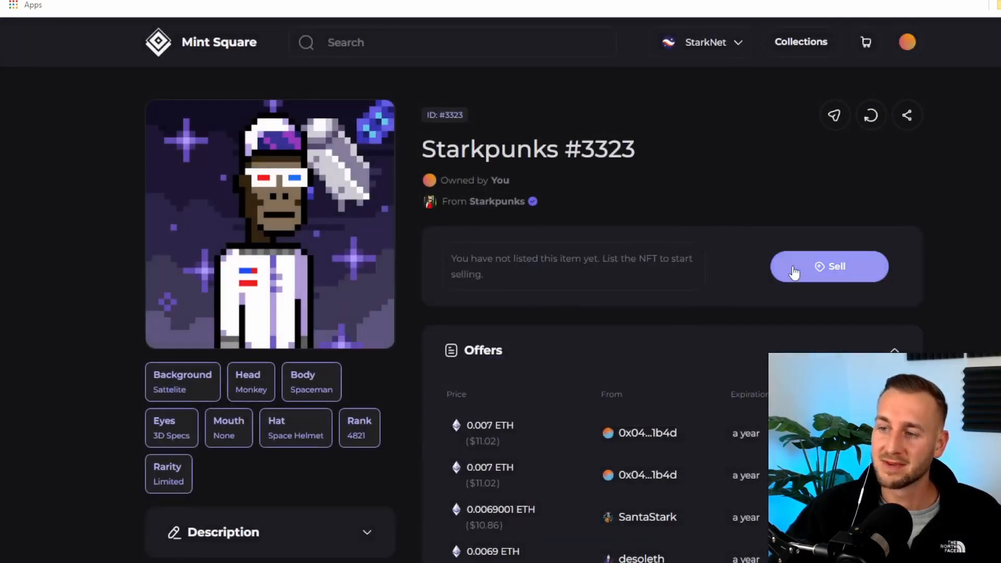
left_click(829, 266)
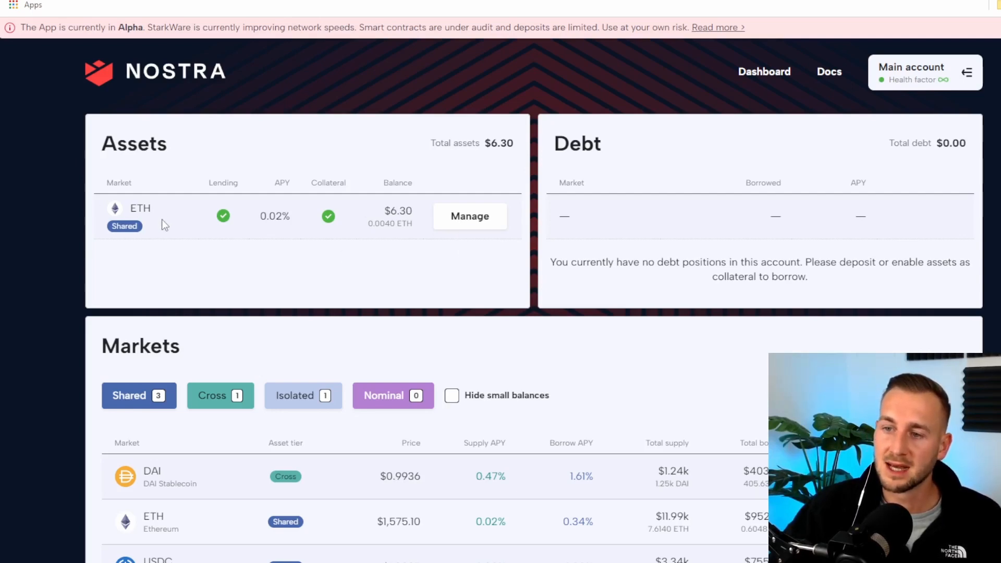
mouse_move(272, 243)
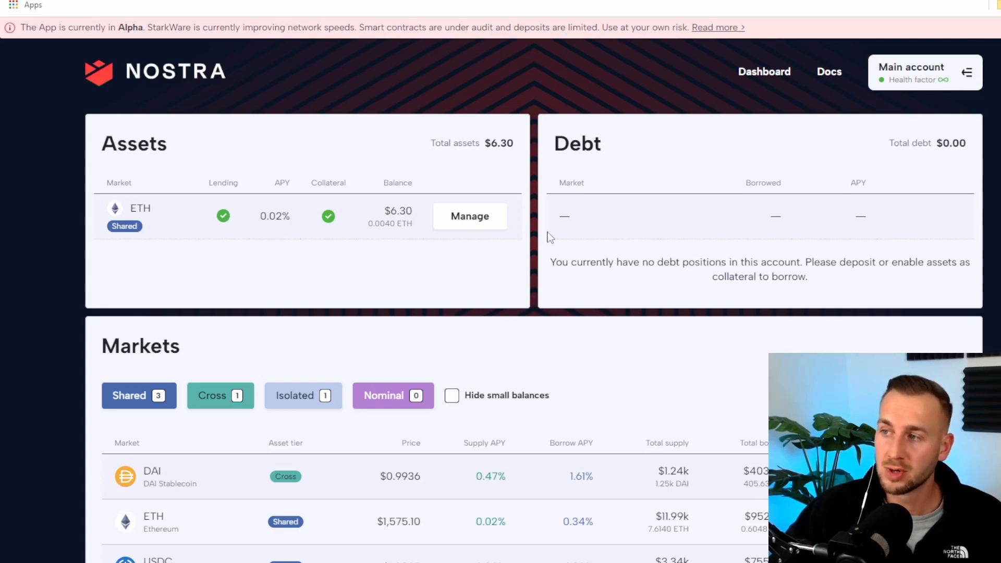
Review the Nostra dashboard panels: $6.30 ETH lent as collateral, no debt
scroll("down", 3)
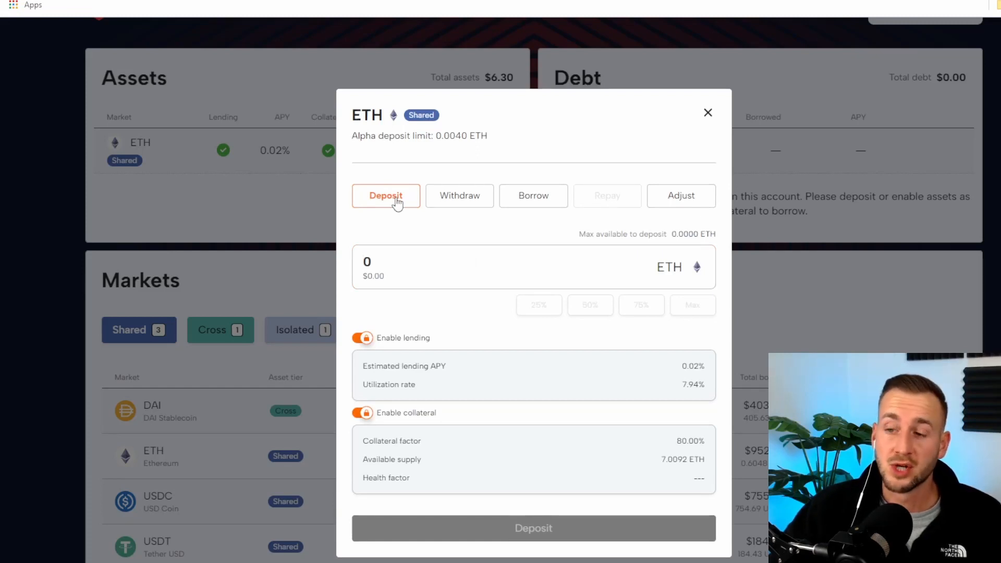
mouse_move(363, 338)
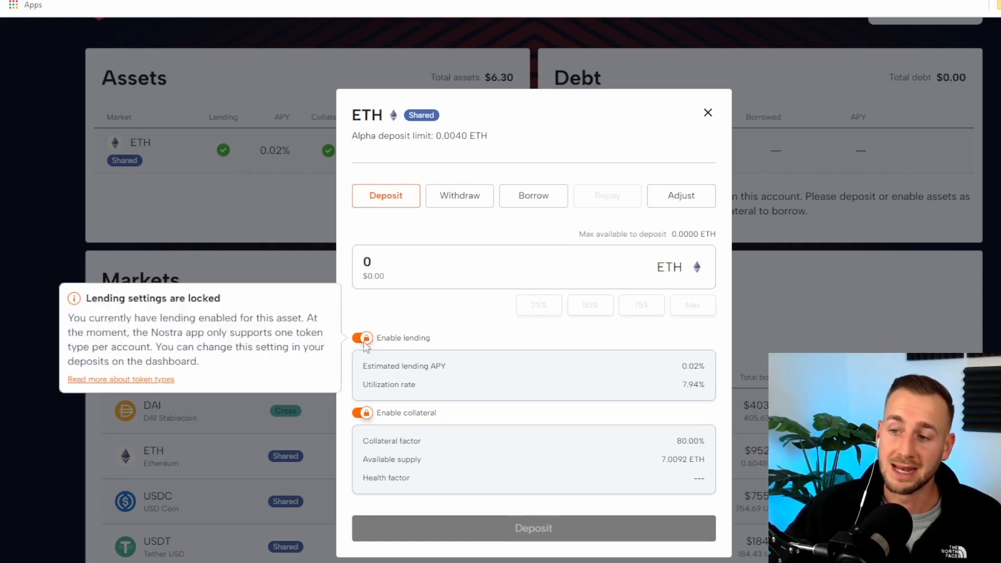
mouse_move(362, 413)
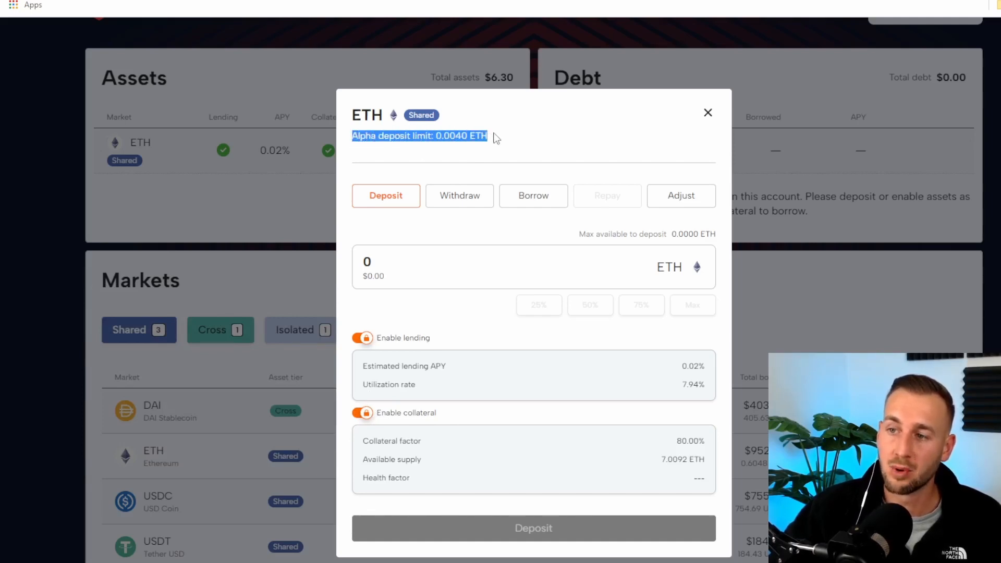
mouse_move(483, 147)
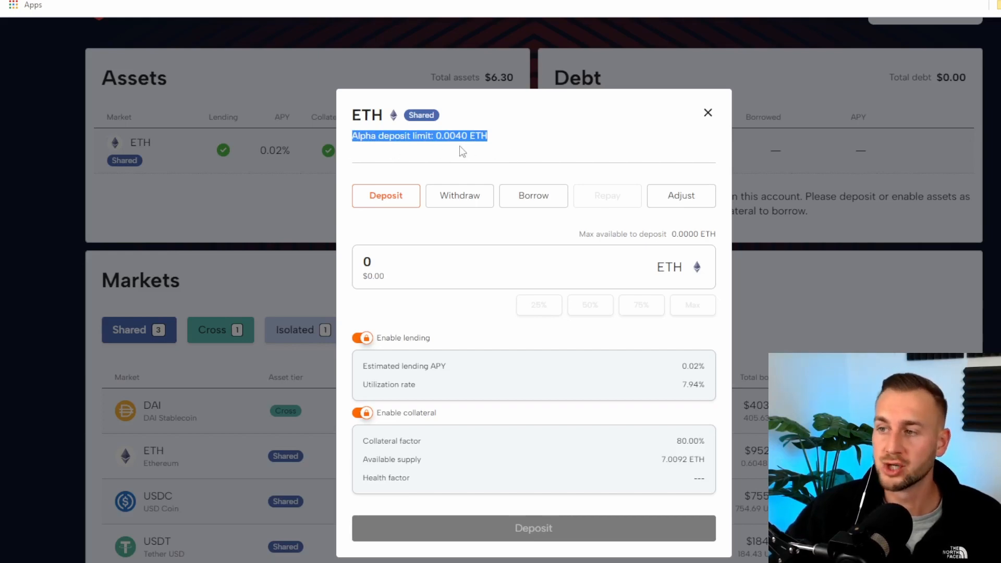
Check the ETH deposit panel's 0.0040 ETH alpha limit and locked lending toggle
left_click(707, 113)
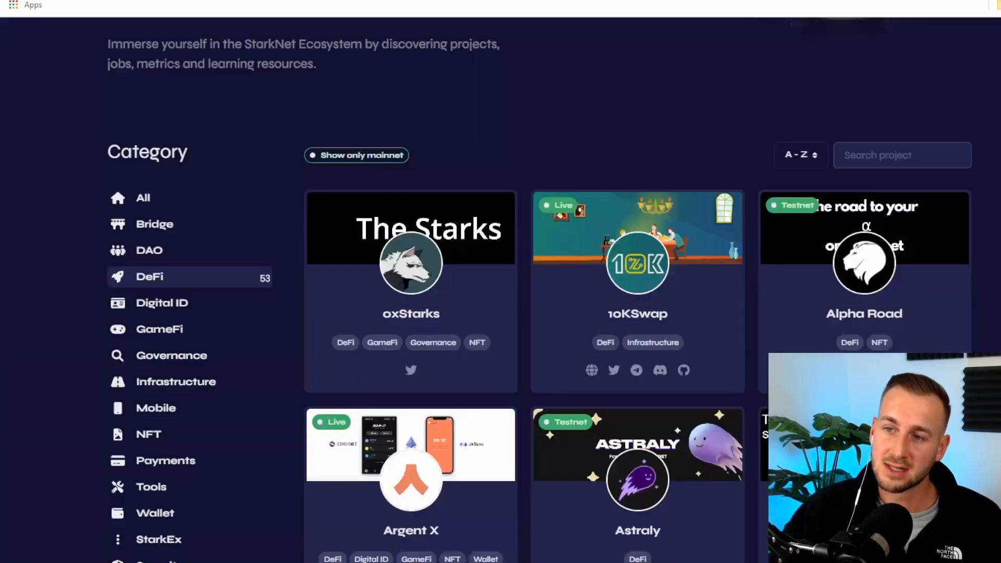
Scroll through the DeFi project cards such as Argent X, Braavos and Brine Finance
scroll("down", 3)
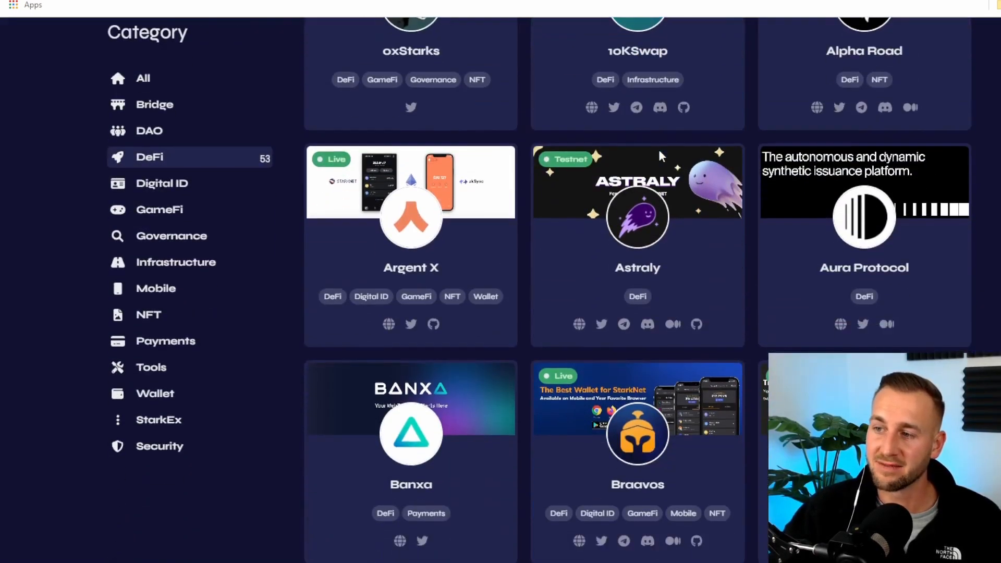
scroll("down", 3)
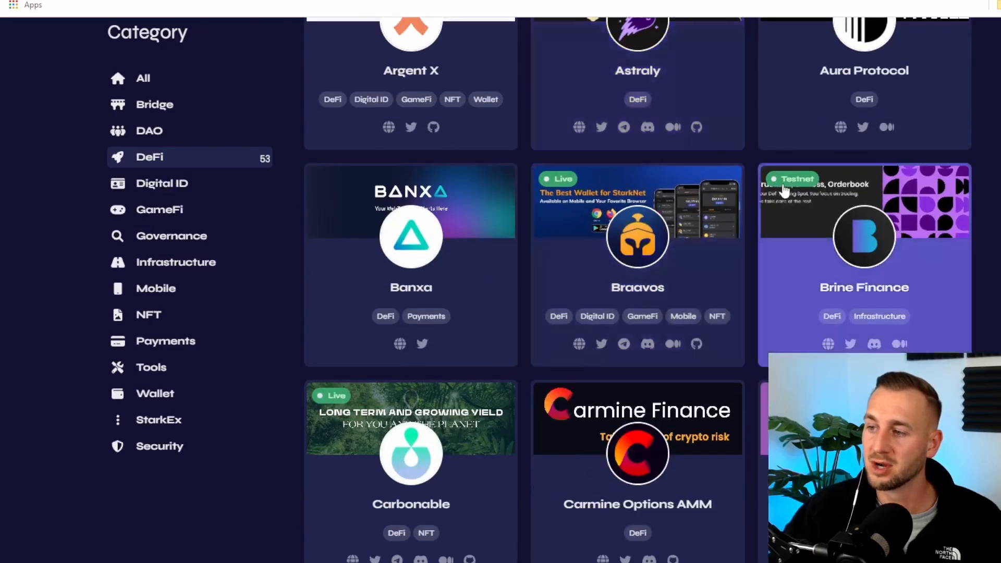
scroll("down", 3)
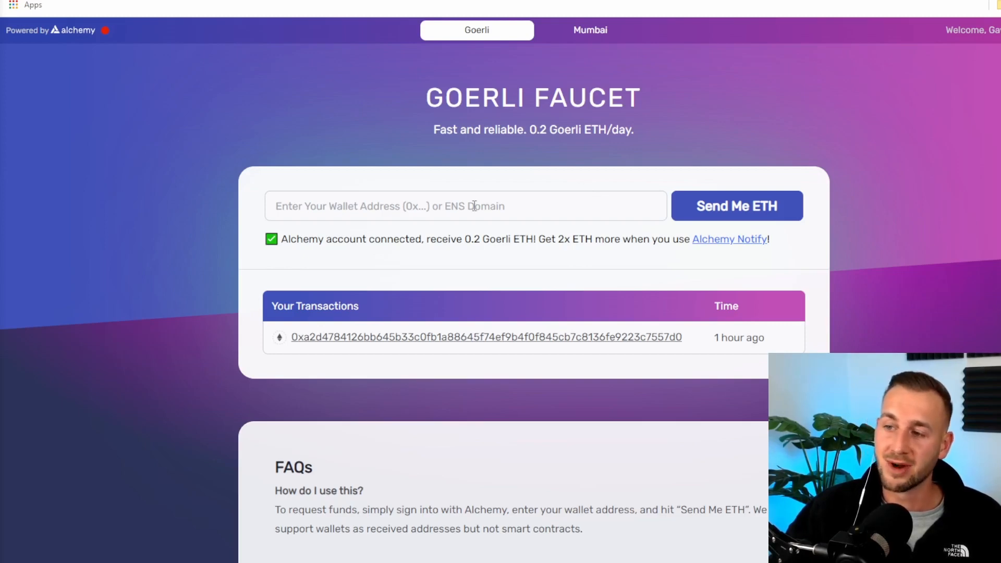
Activate the wallet address field on the Alchemy Goerli Faucet for requesting test ETH
left_click(465, 205)
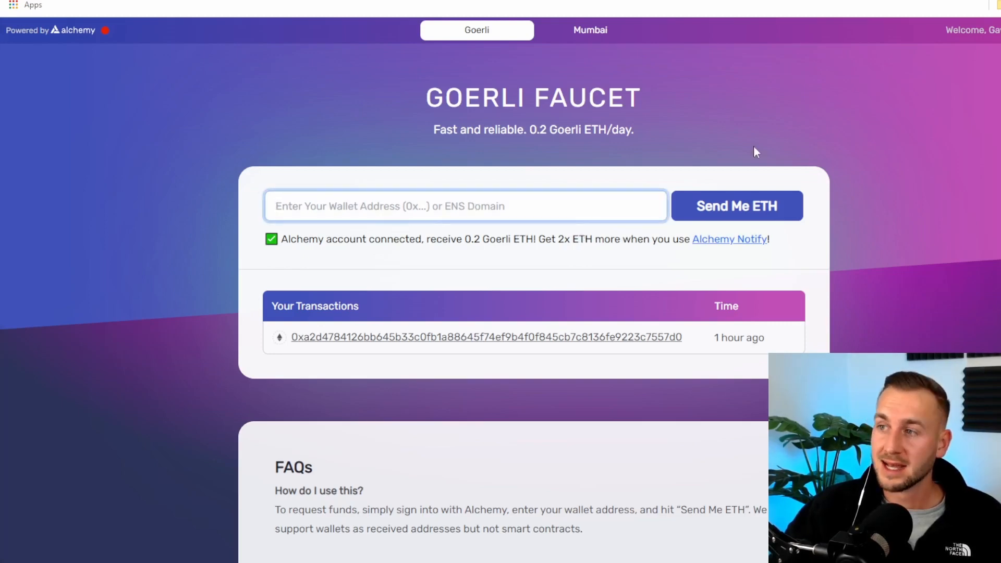
mouse_move(707, 62)
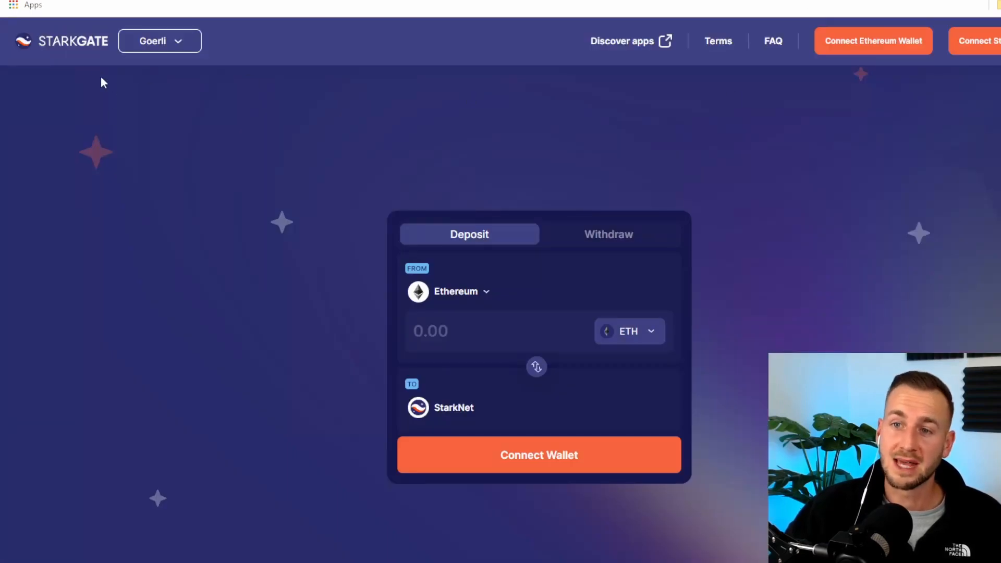
mouse_move(184, 50)
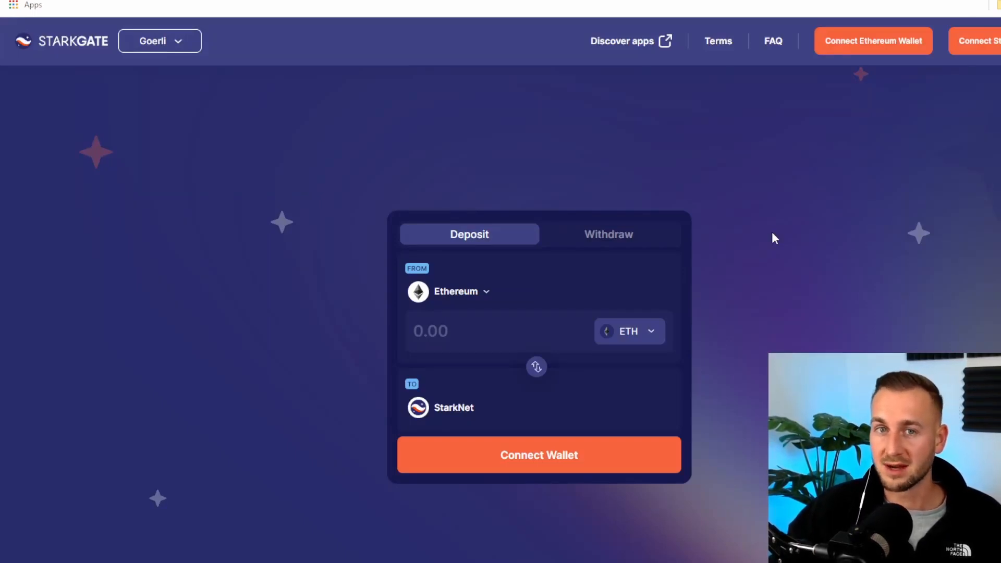
mouse_move(769, 234)
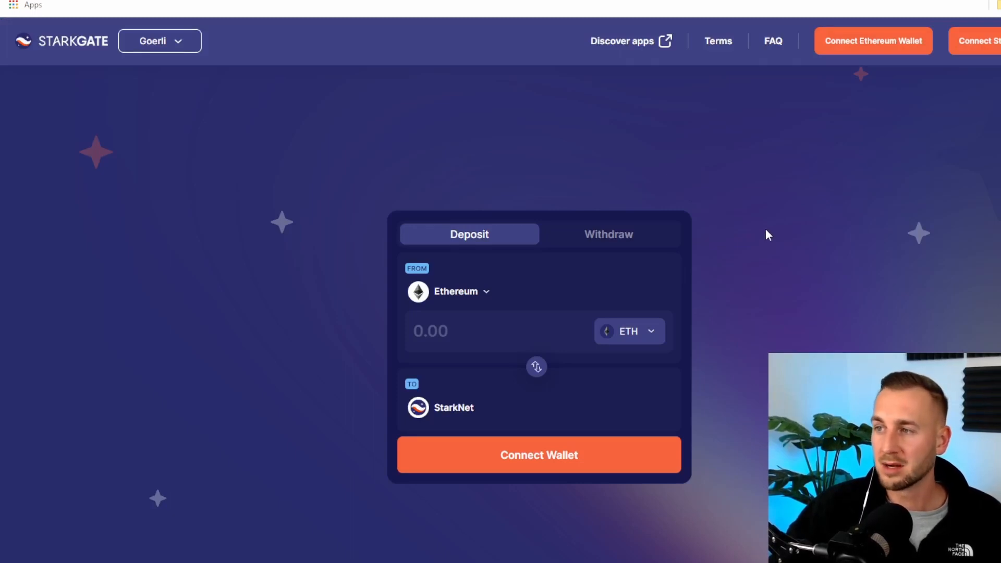
mouse_move(873, 41)
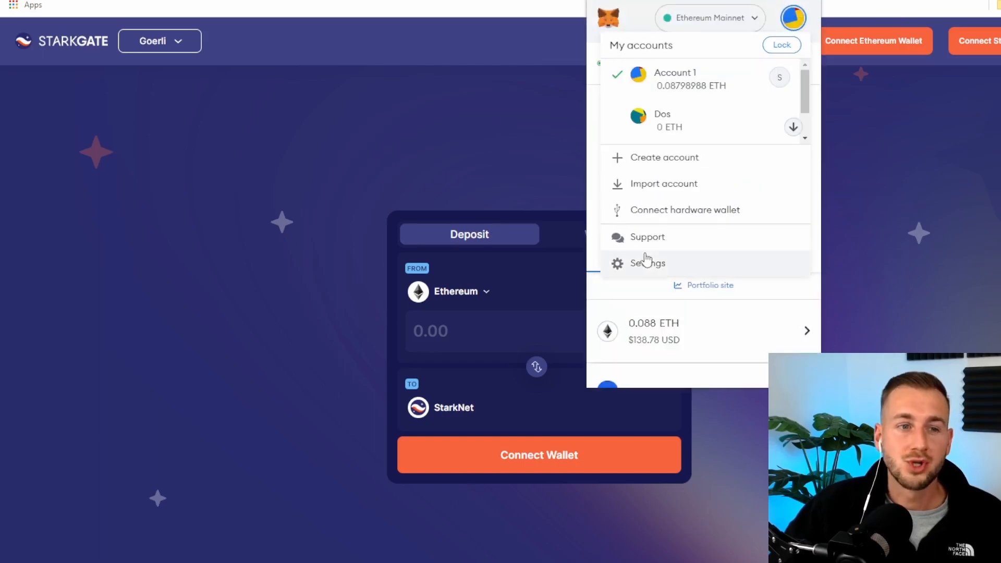
Enable Show test networks in MetaMask Advanced settings and bring up the network list for Goerli
left_click(648, 262)
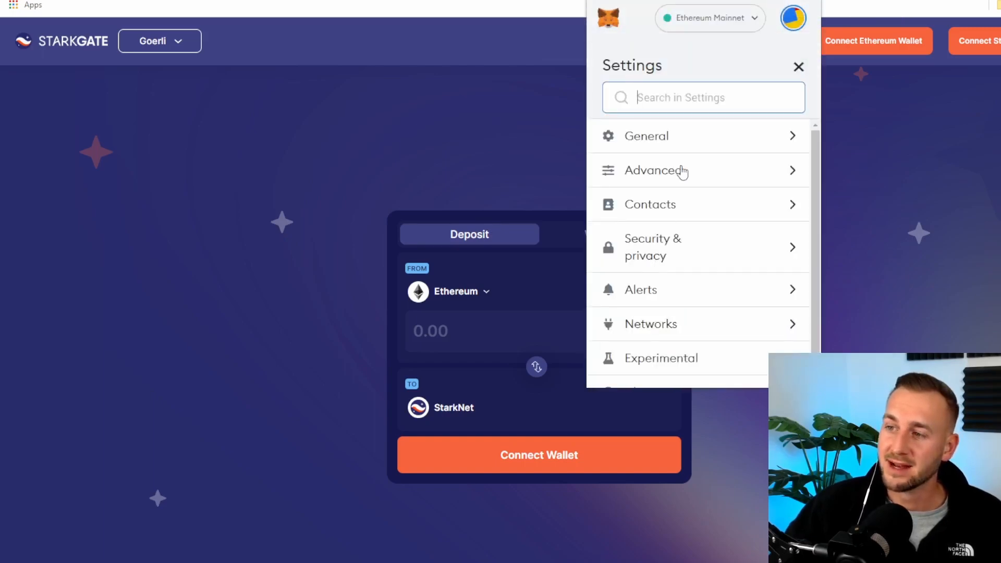
left_click(657, 170)
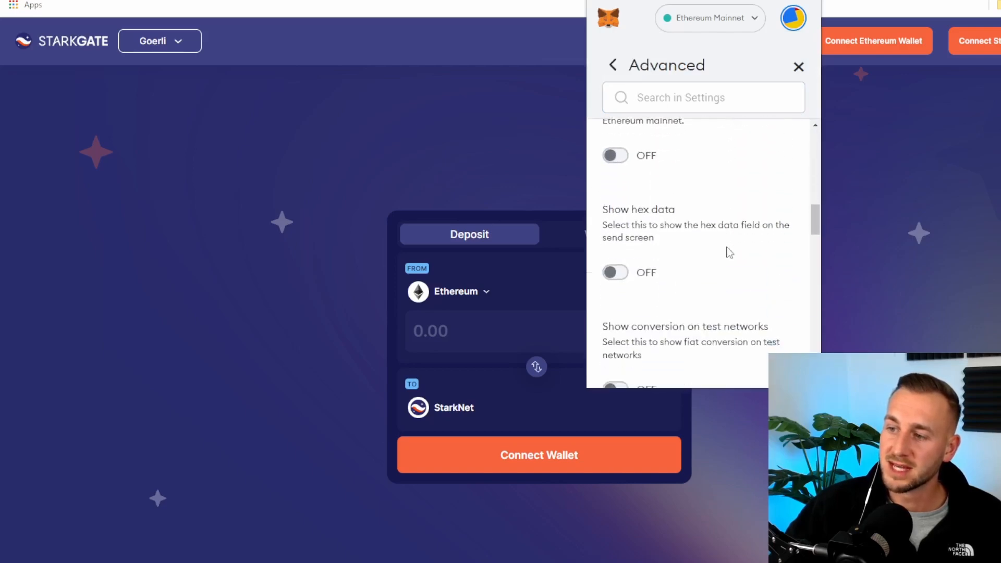
left_click(616, 251)
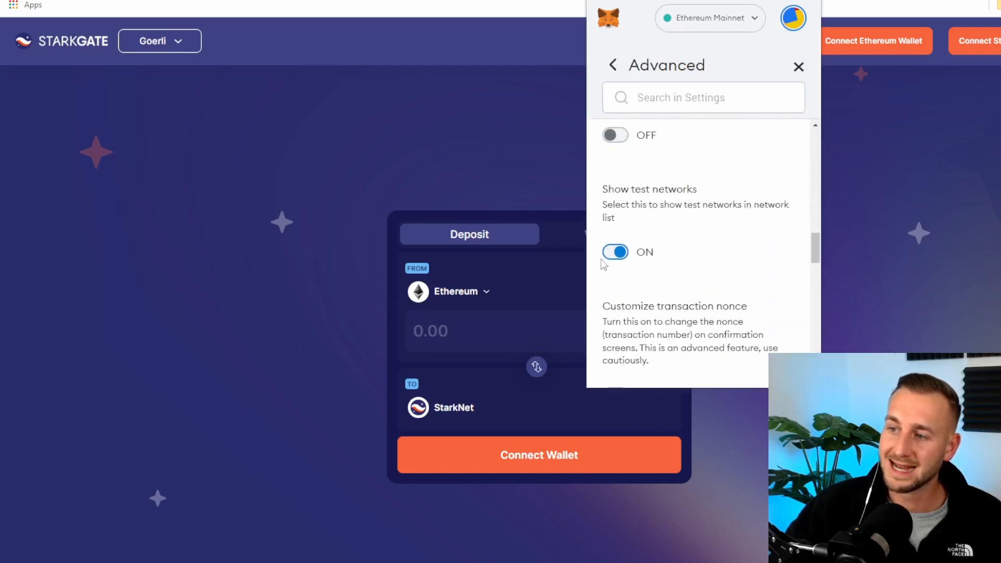
left_click(710, 18)
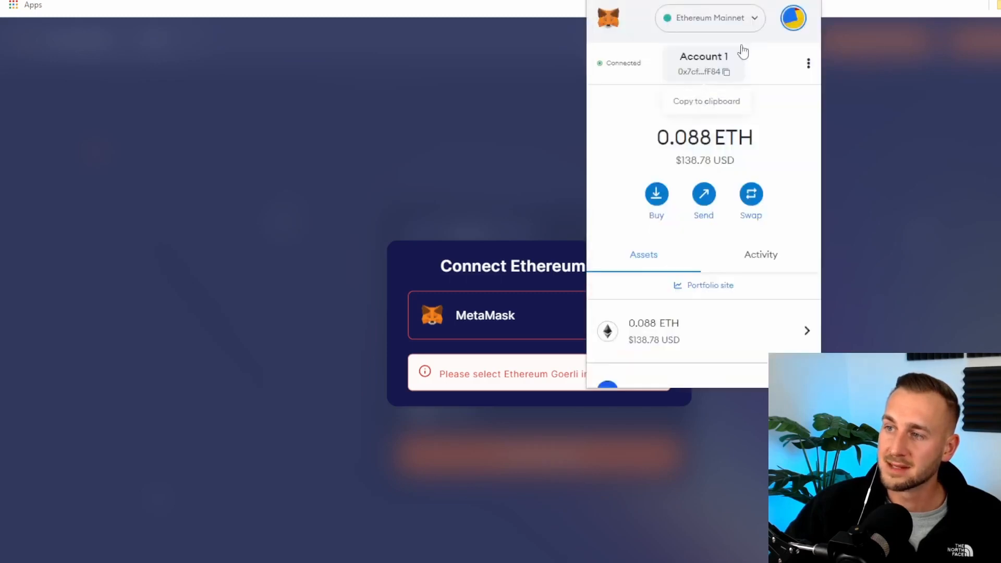
left_click(709, 18)
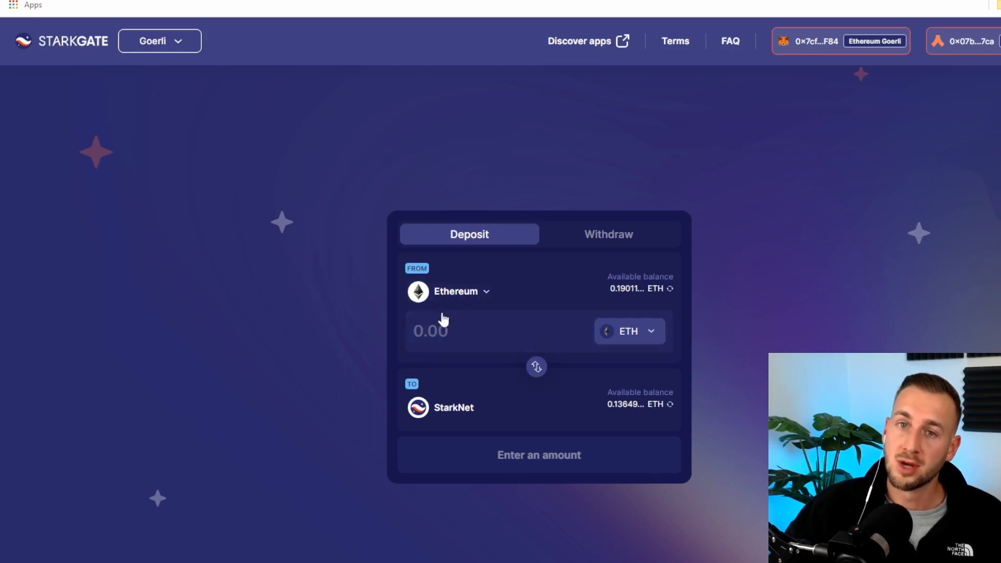
mouse_move(612, 404)
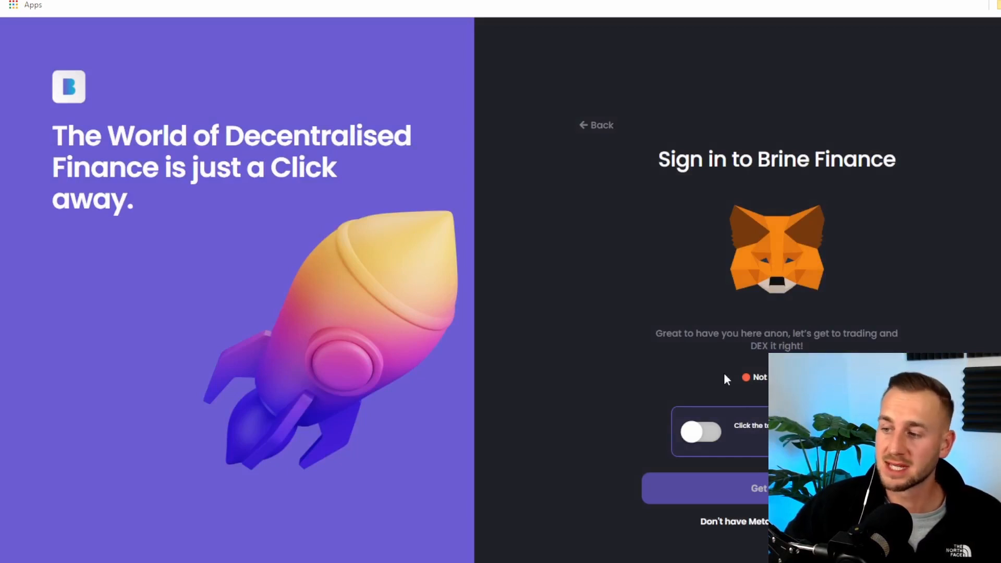
Sign in to Brine Finance via MetaMask signature, dismiss the deposit success and go to Trade
left_click(702, 432)
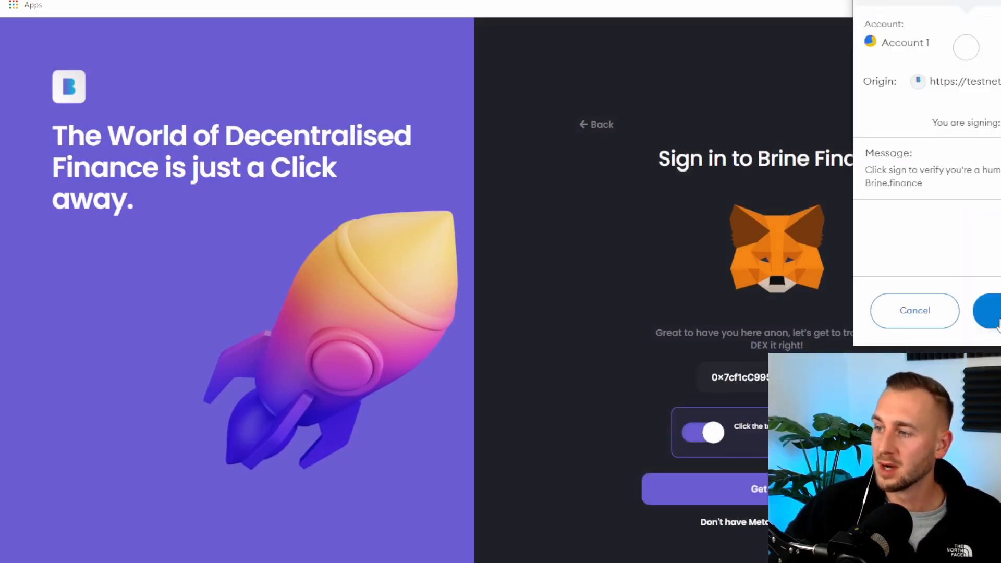
left_click(994, 311)
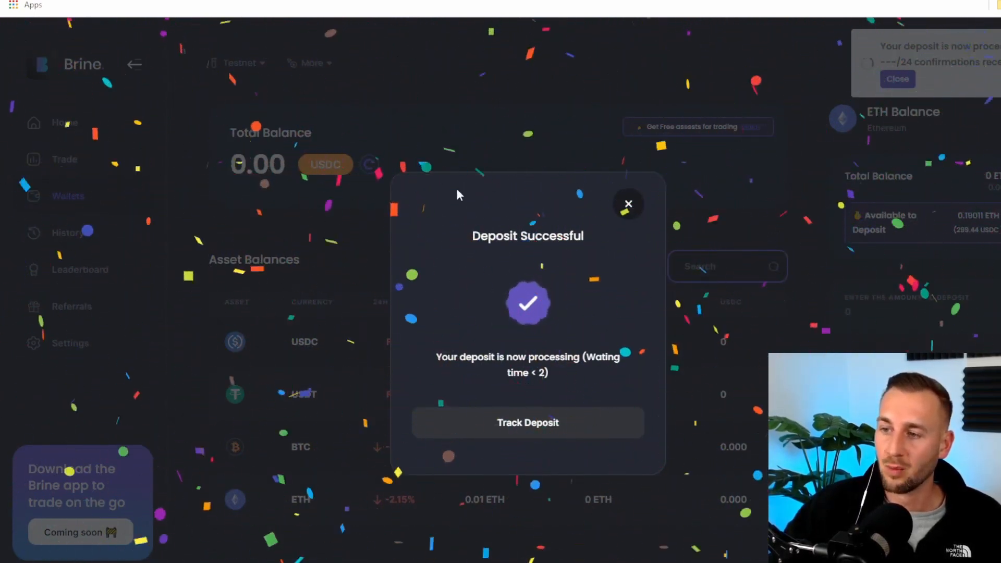
left_click(628, 203)
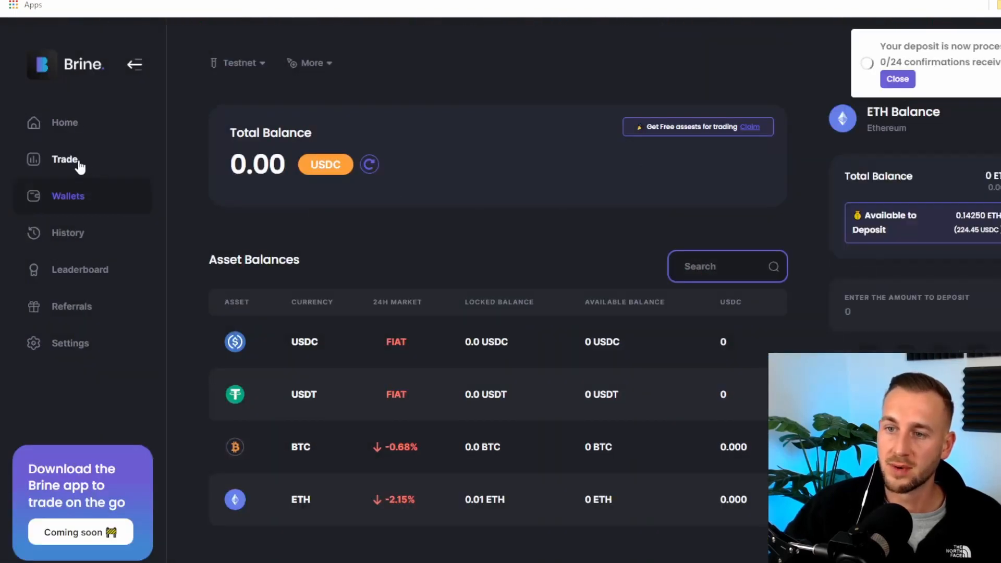
left_click(65, 159)
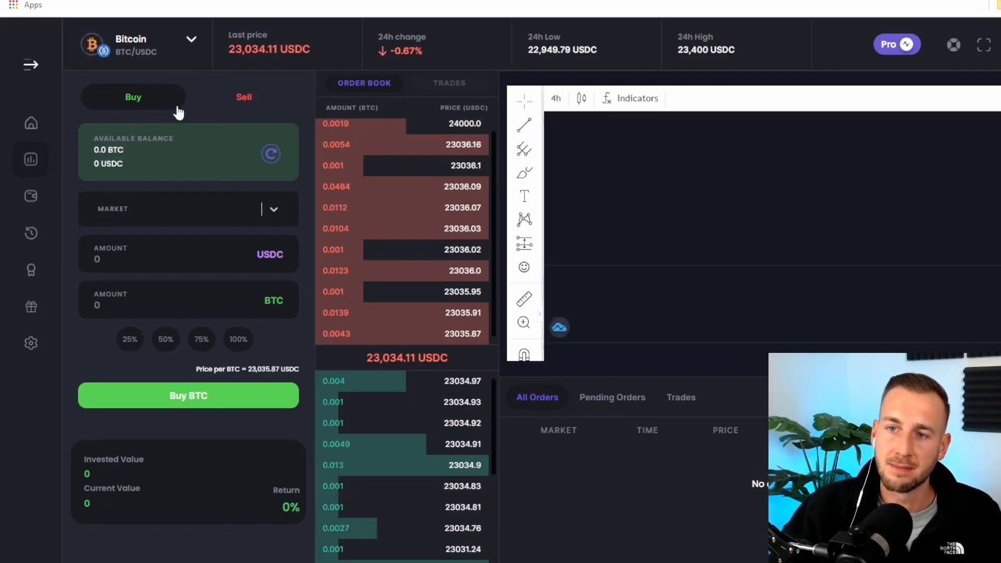
mouse_move(190, 44)
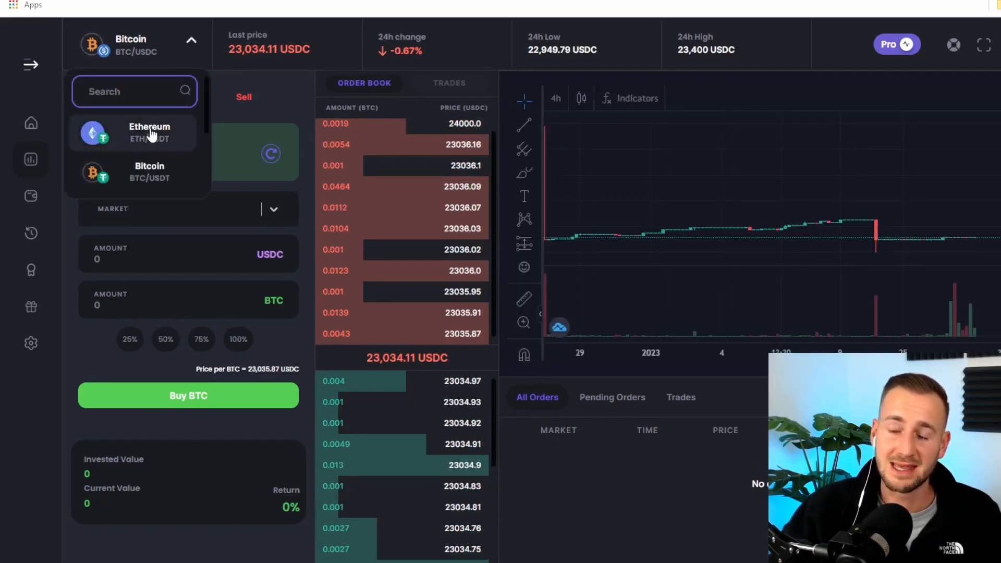
Place a market sell order of 100% of the 0.0475 ETH balance on the ETH/USDT pair
left_click(149, 133)
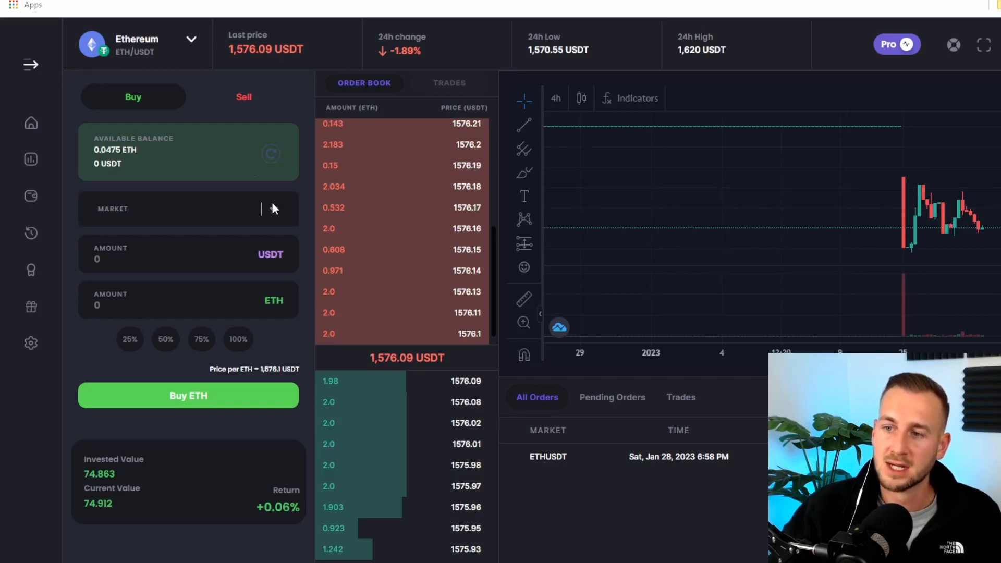
left_click(188, 209)
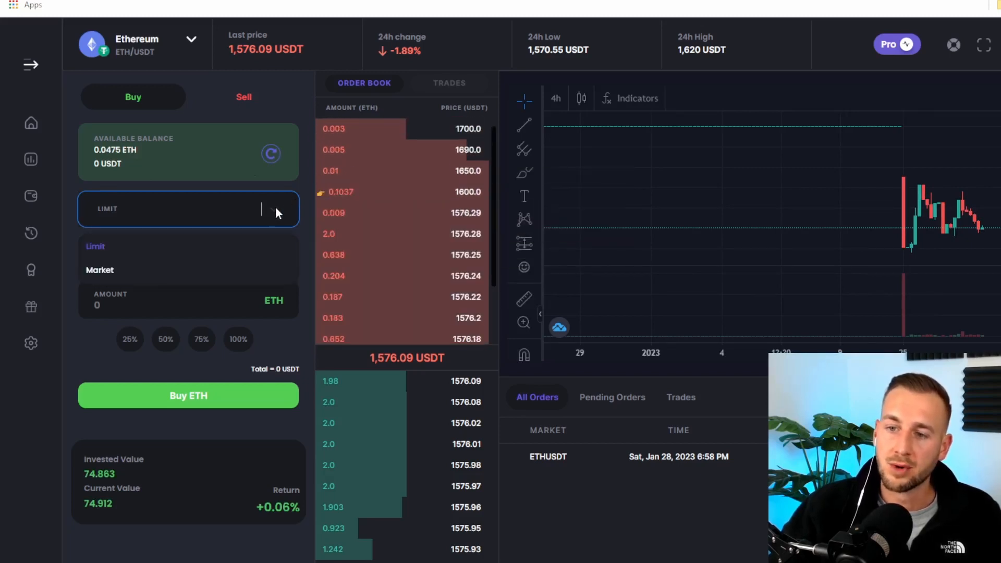
left_click(99, 269)
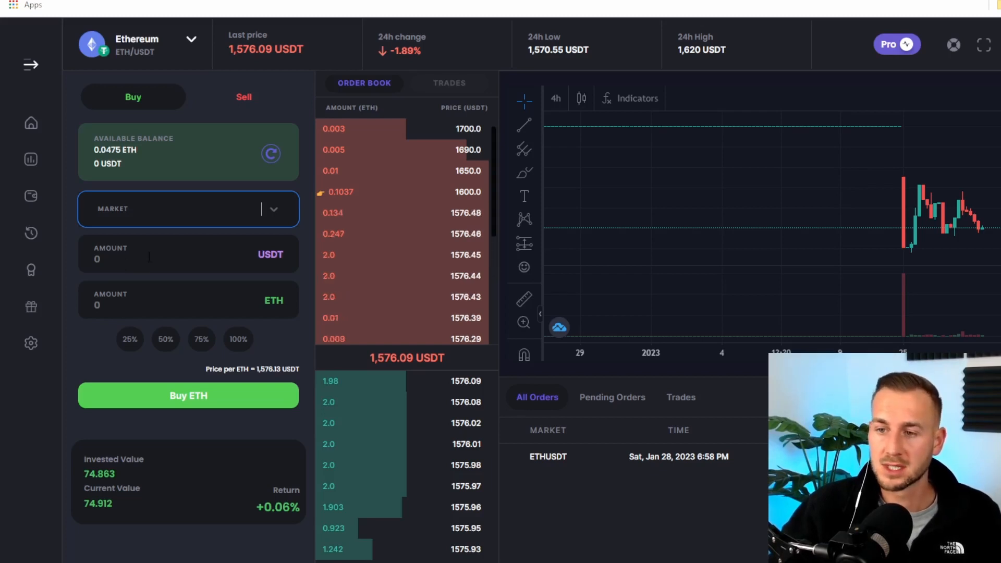
left_click(243, 96)
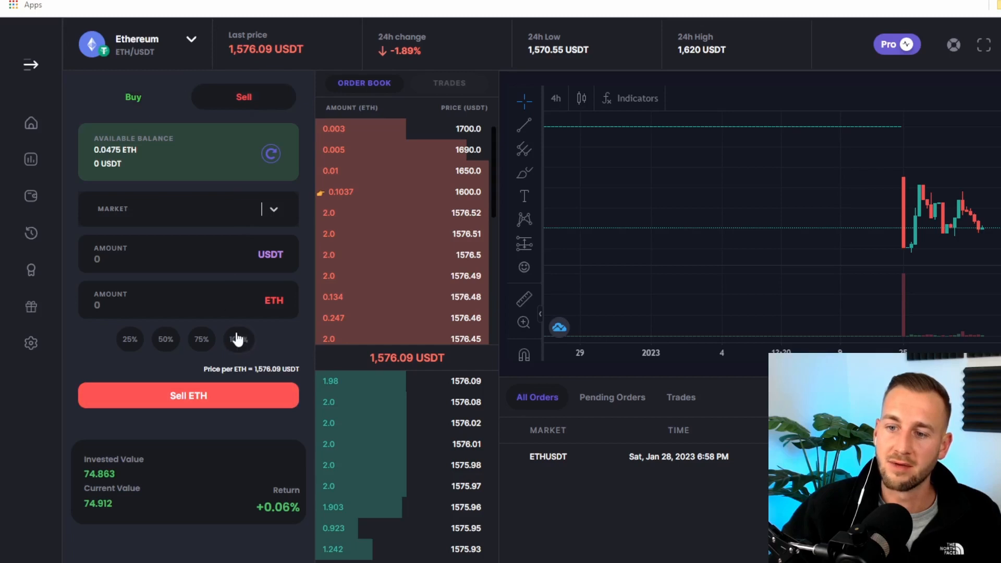
left_click(238, 339)
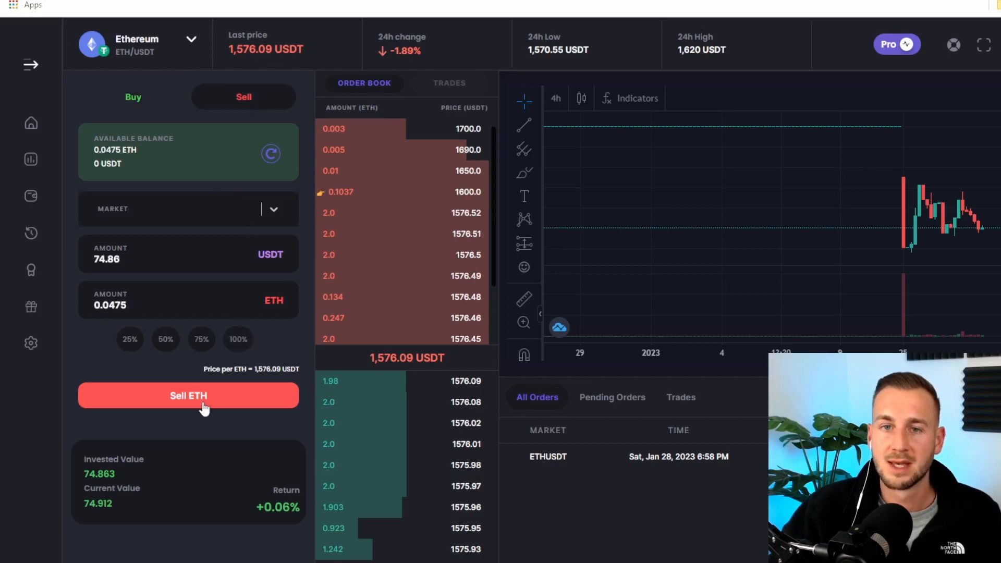
left_click(188, 396)
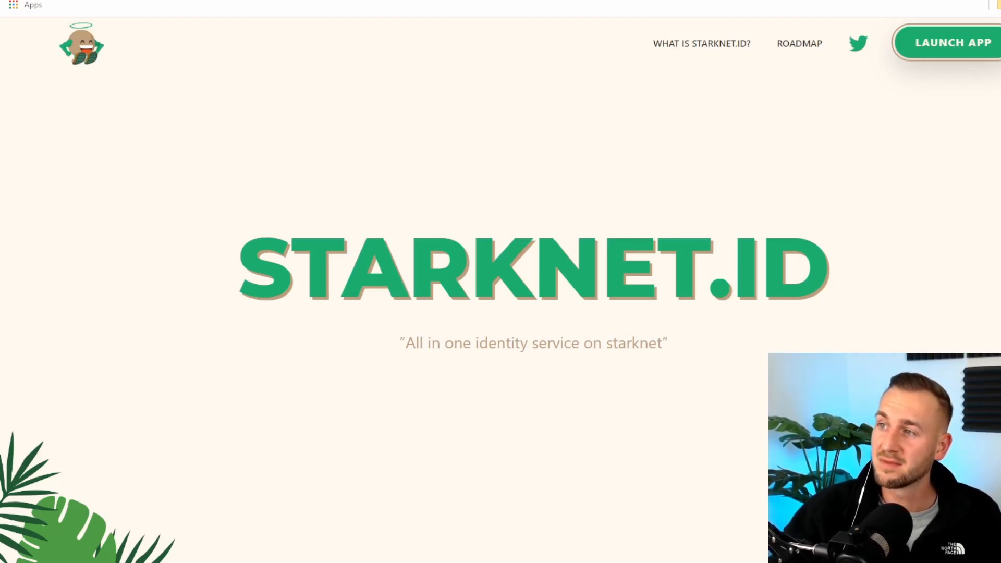
Launch the Starknet.id app on Testnet and search Domains for nba.stark availability
left_click(954, 43)
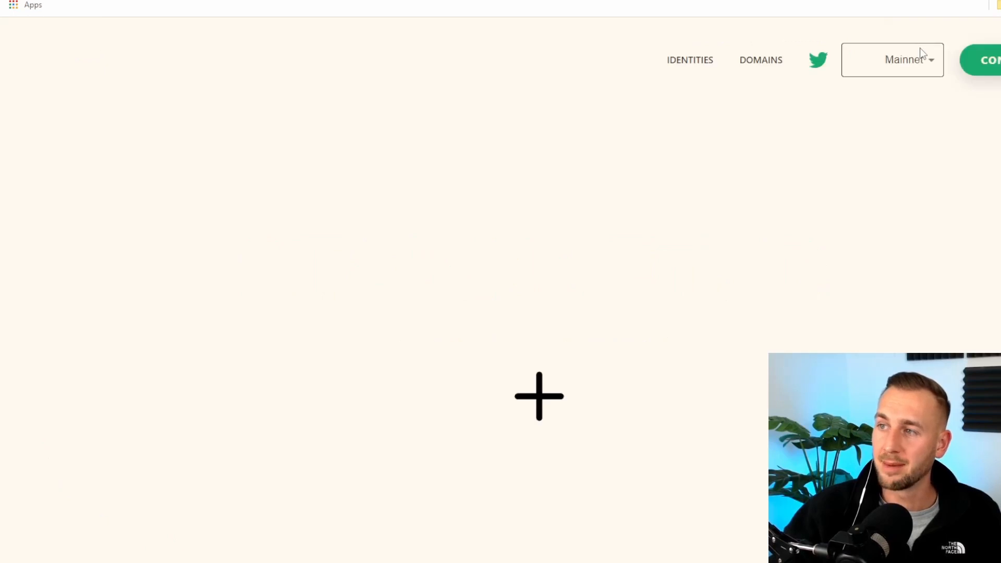
left_click(987, 60)
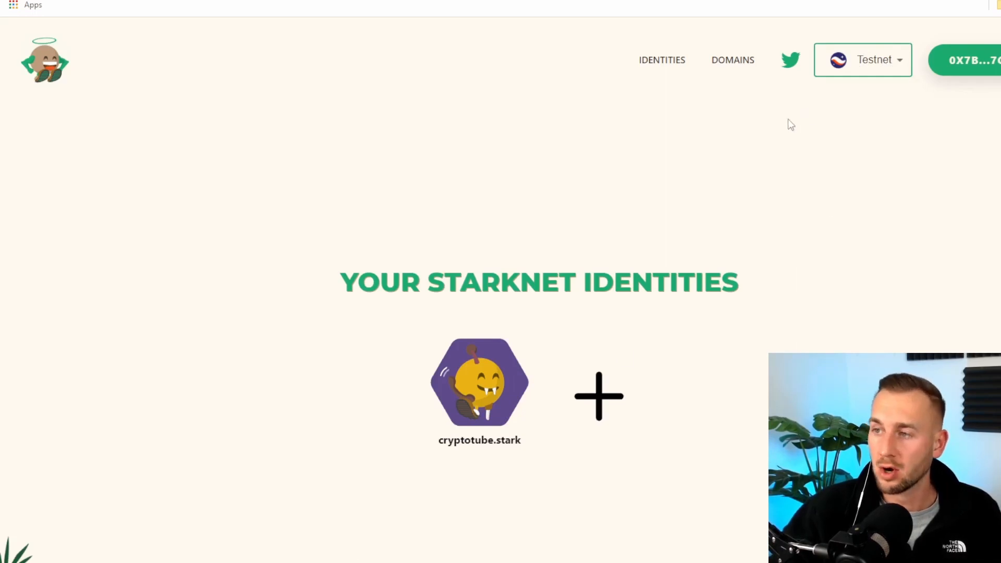
left_click(732, 59)
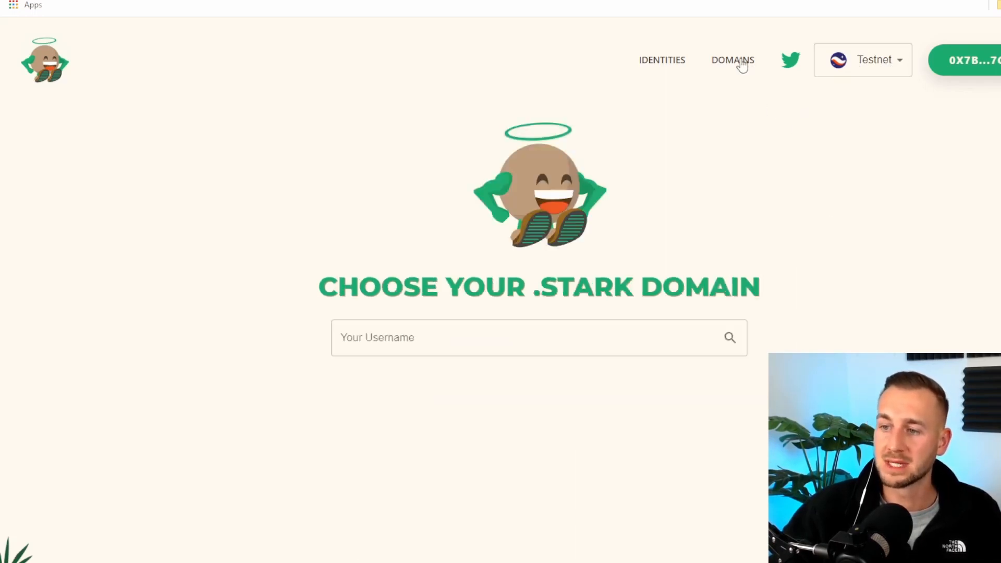
left_click(538, 338)
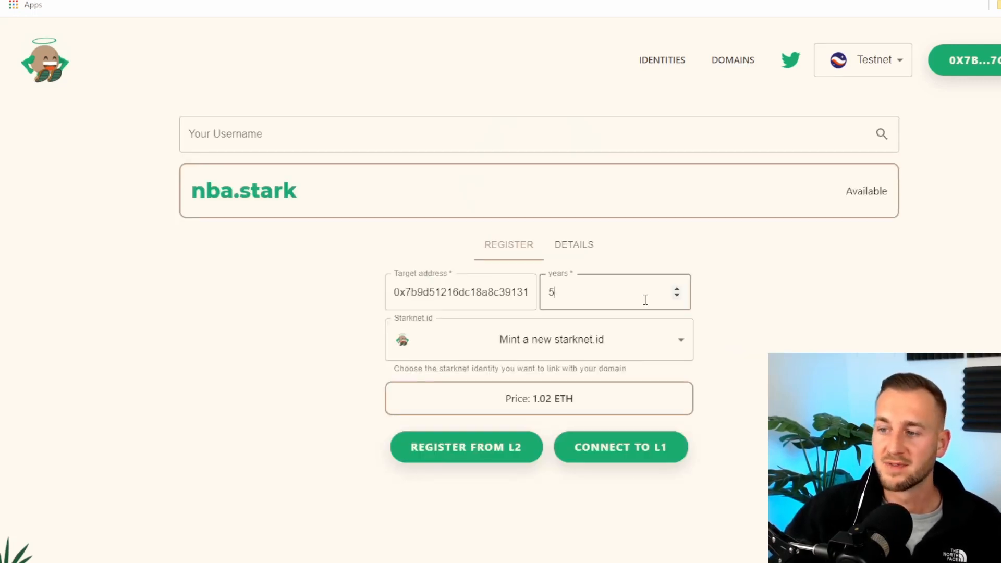
Set nba.stark registration to 1 year at 0.34 ETH, then view the cryptotube.stark identity
type("1")
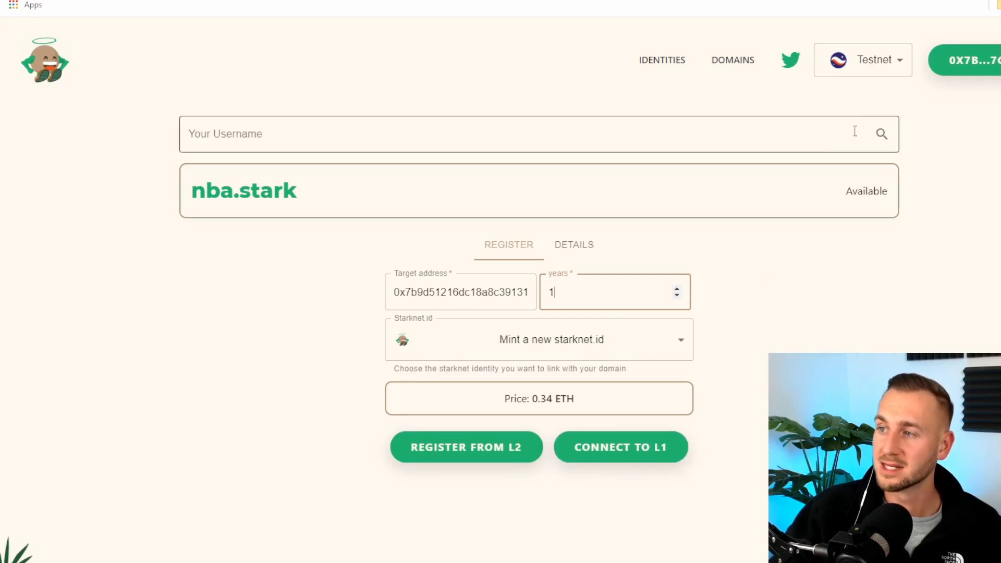
left_click(863, 59)
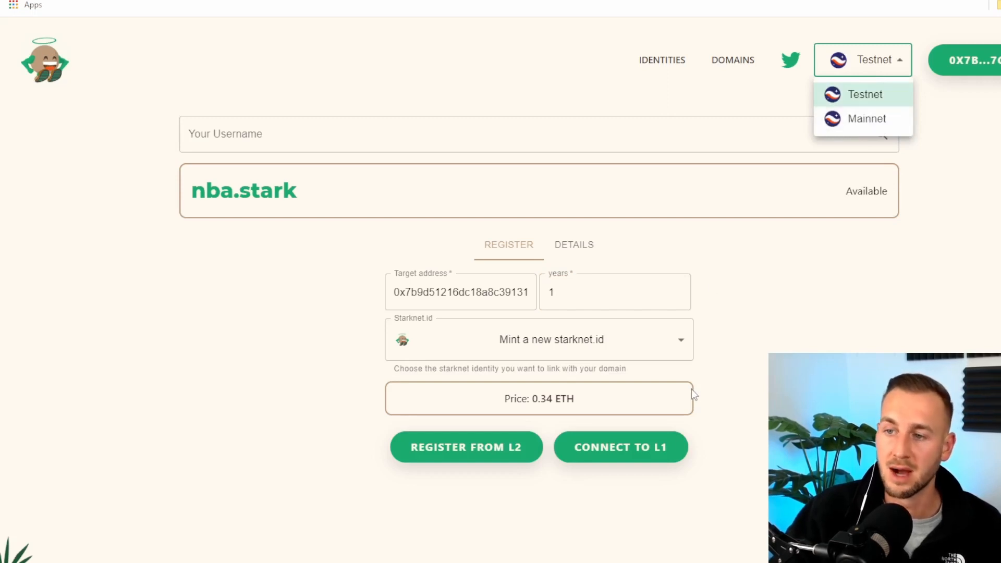
mouse_move(667, 114)
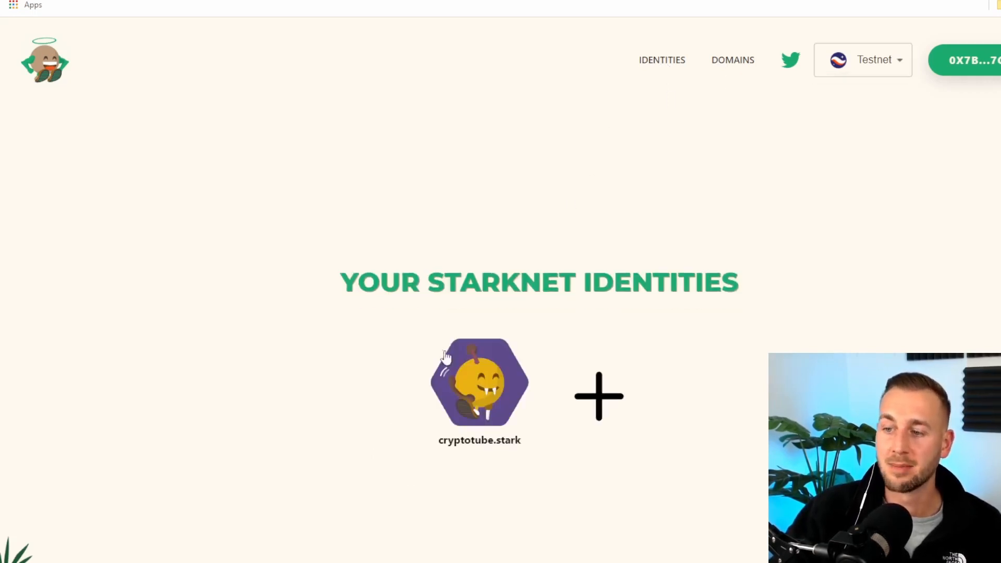
left_click(480, 382)
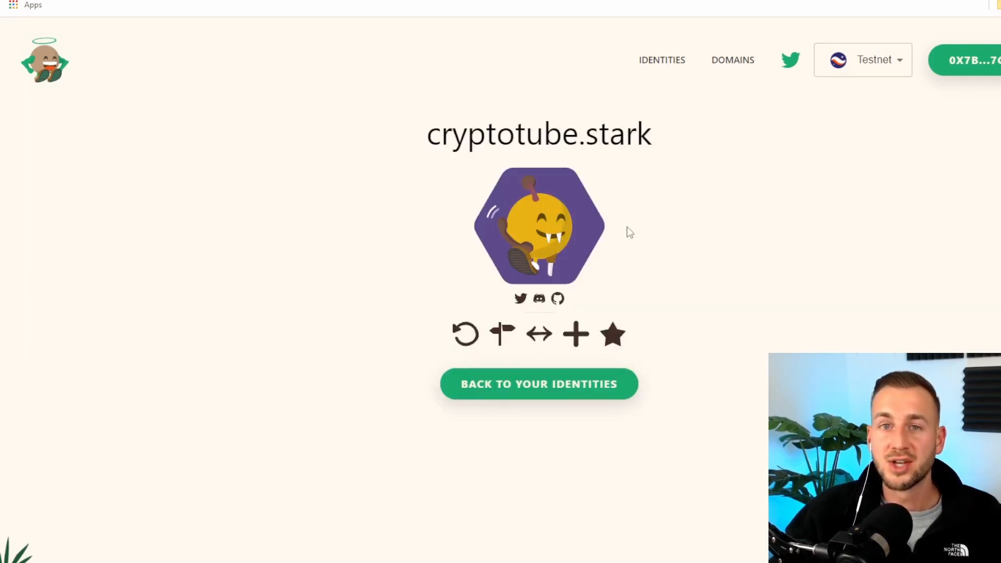